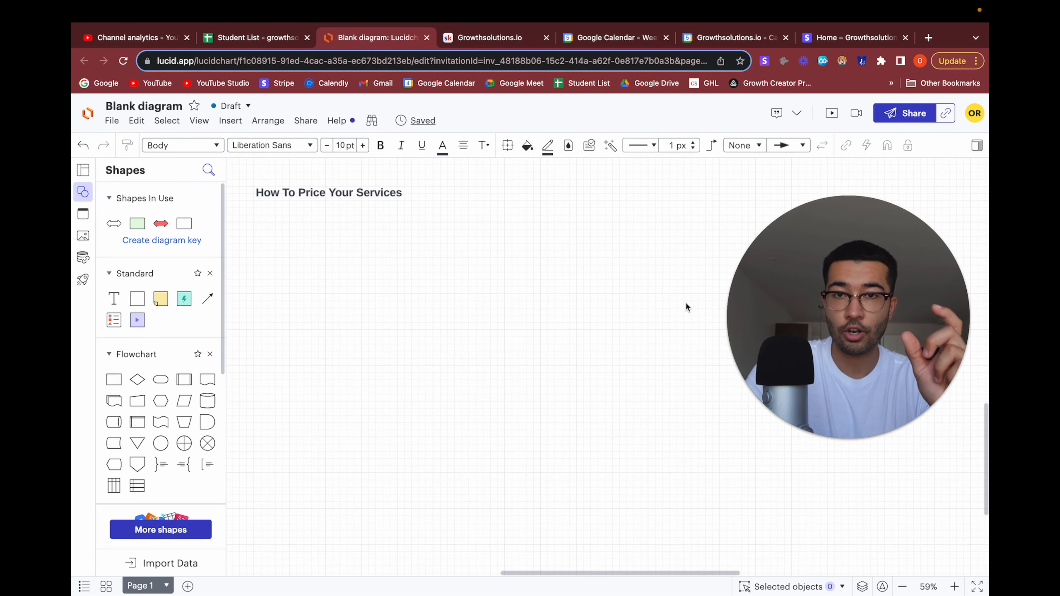
mouse_move(662, 306)
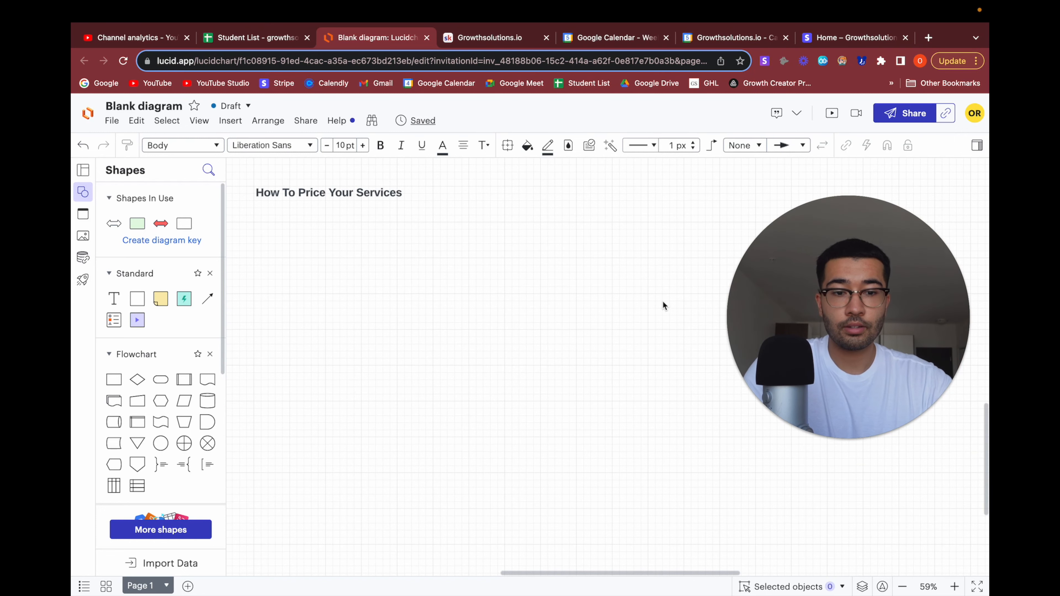
Glance at the Growthsolutions.io community page and return to the pricing diagram
left_click(490, 38)
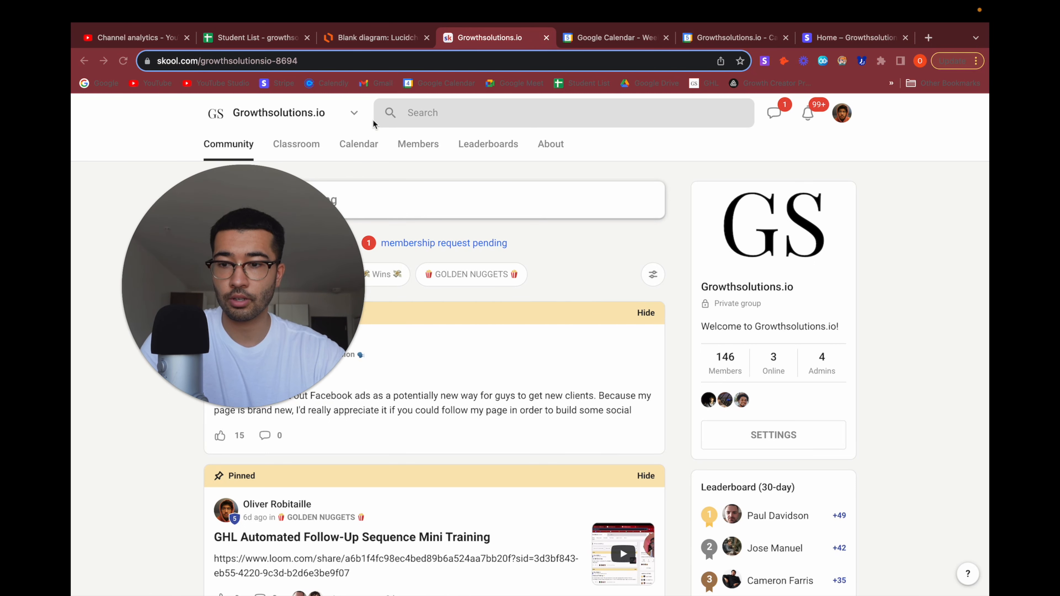
left_click(373, 37)
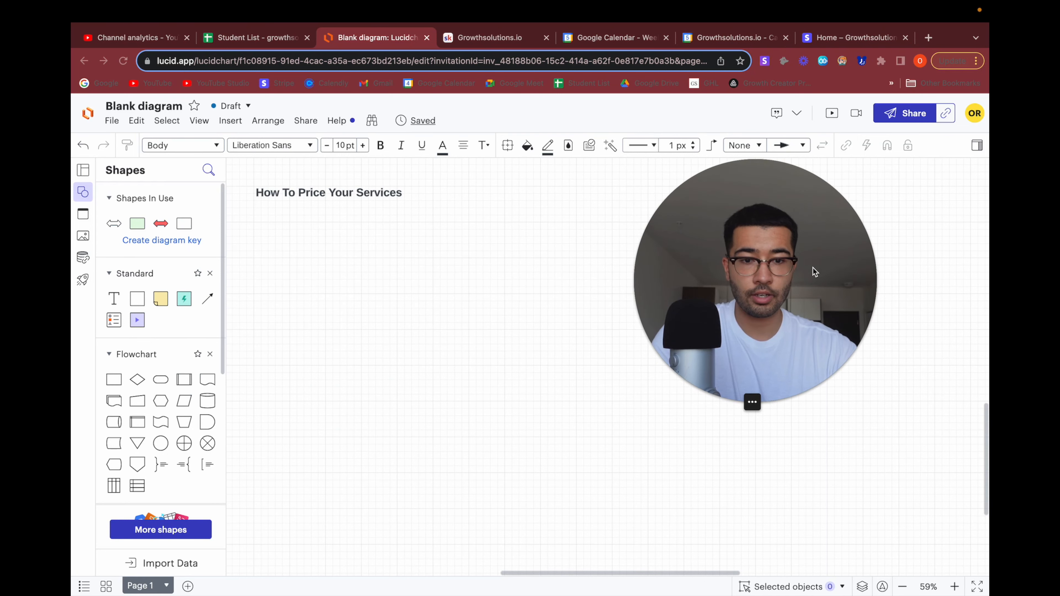
left_click_drag(753, 277, 838, 267)
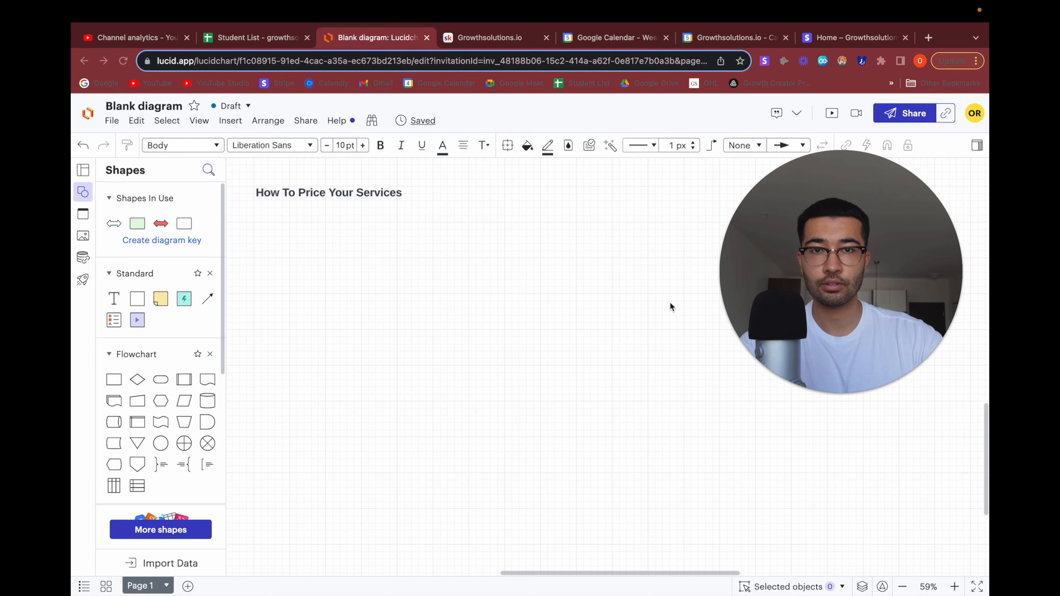
mouse_move(346, 325)
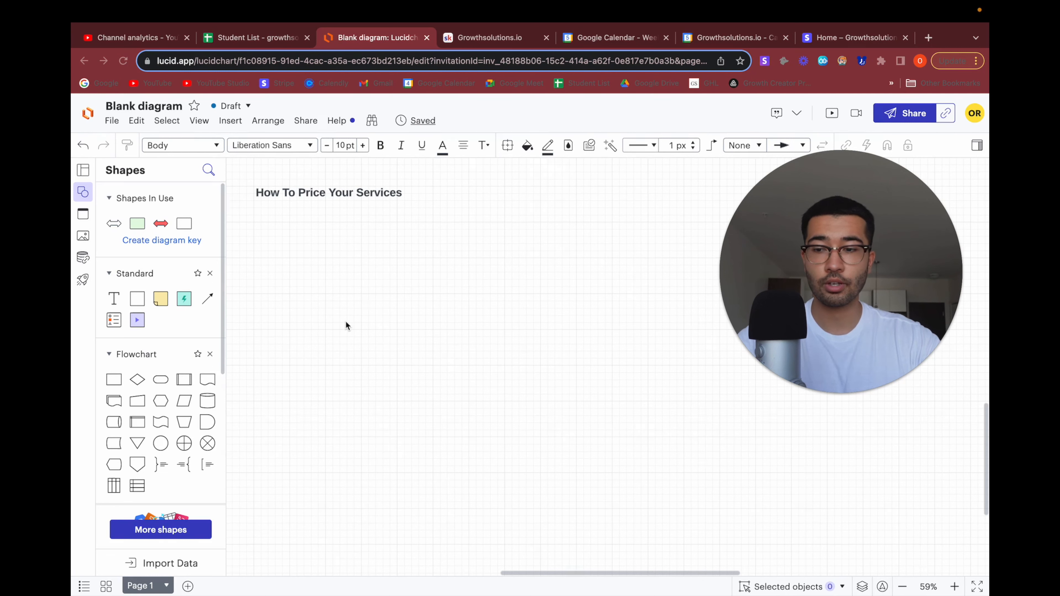
mouse_move(218, 303)
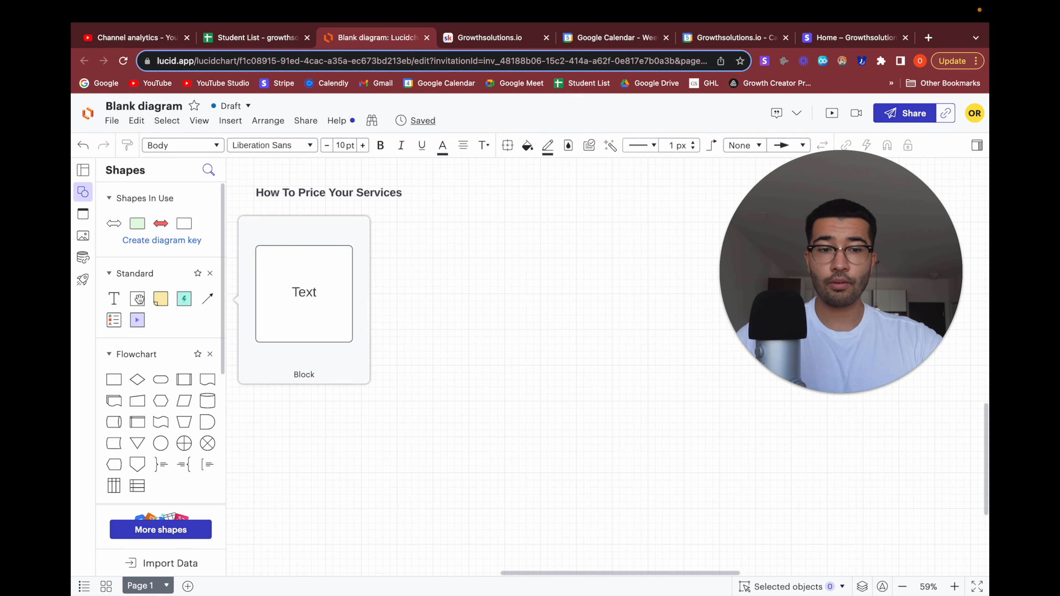
Add a Low block below the title and a copied High block to its right
left_click_drag(304, 291, 290, 308)
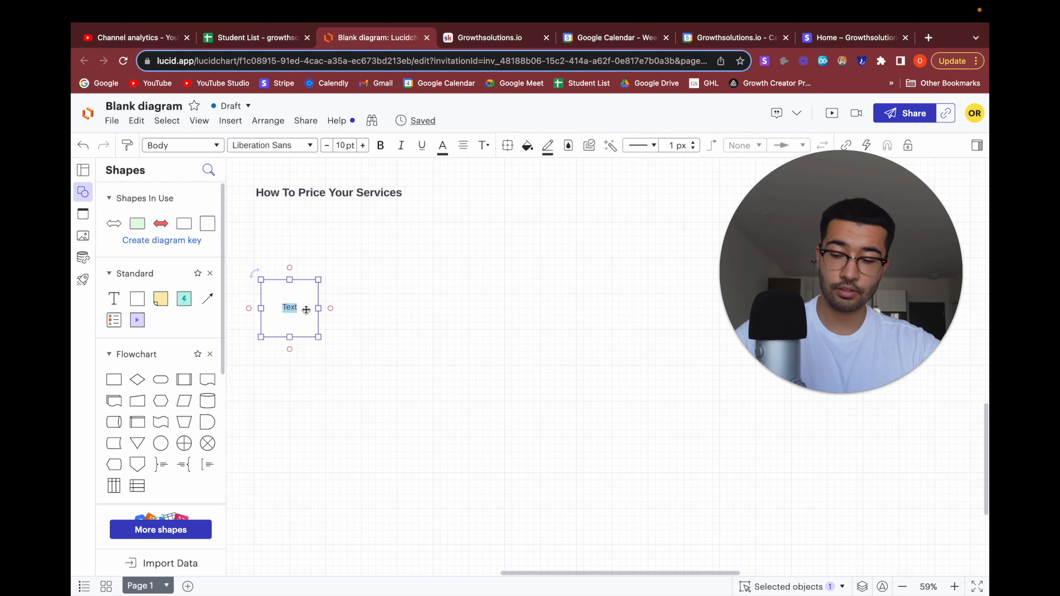
type("Low")
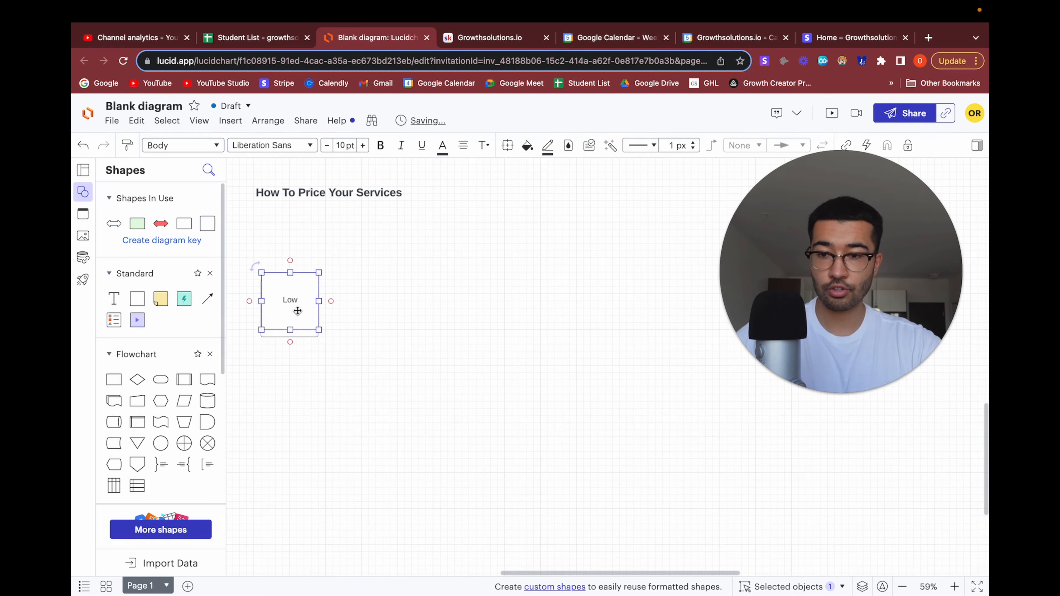
left_click_drag(289, 301, 647, 308)
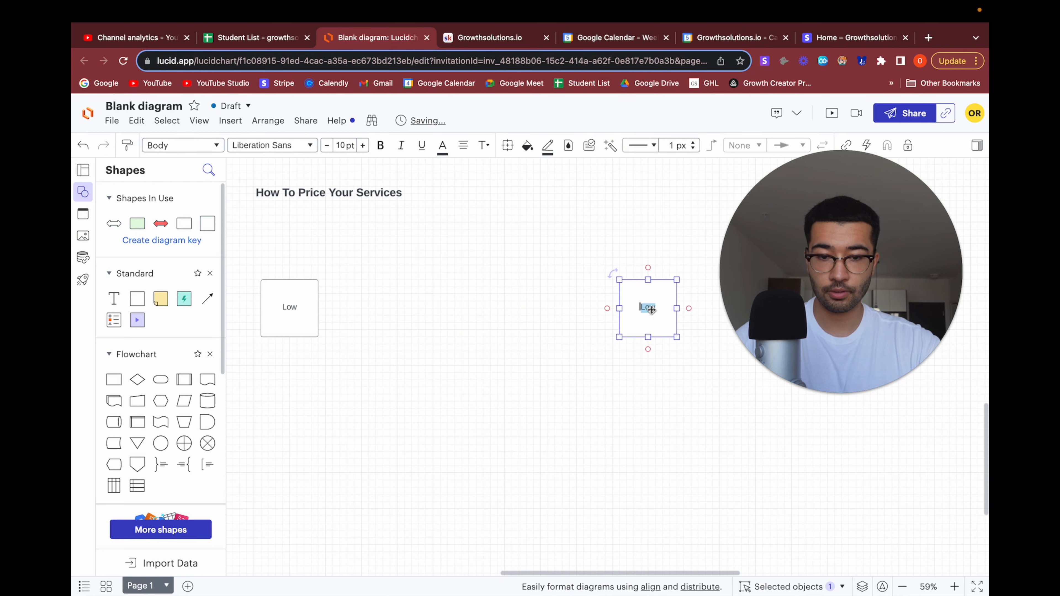
type("High")
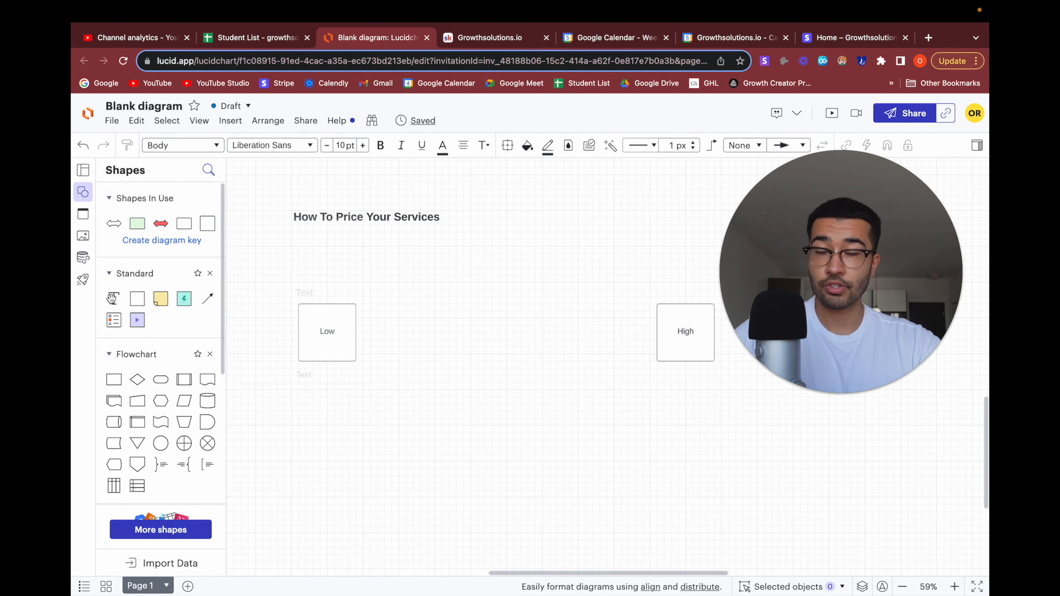
Label the Low block $0 and copy the label above High to change it to $$$
left_click(304, 292)
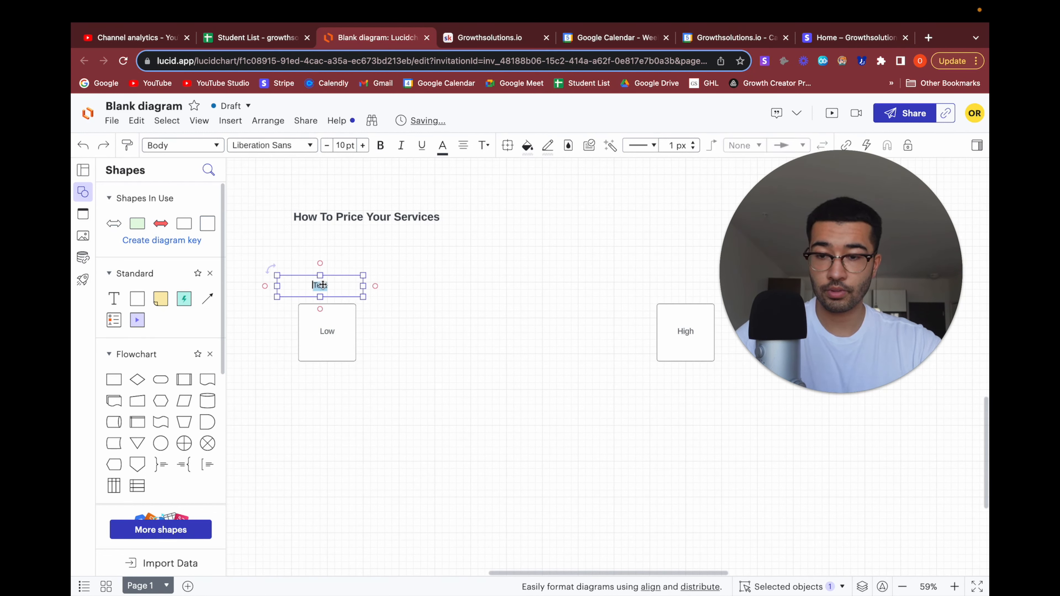
type("$")
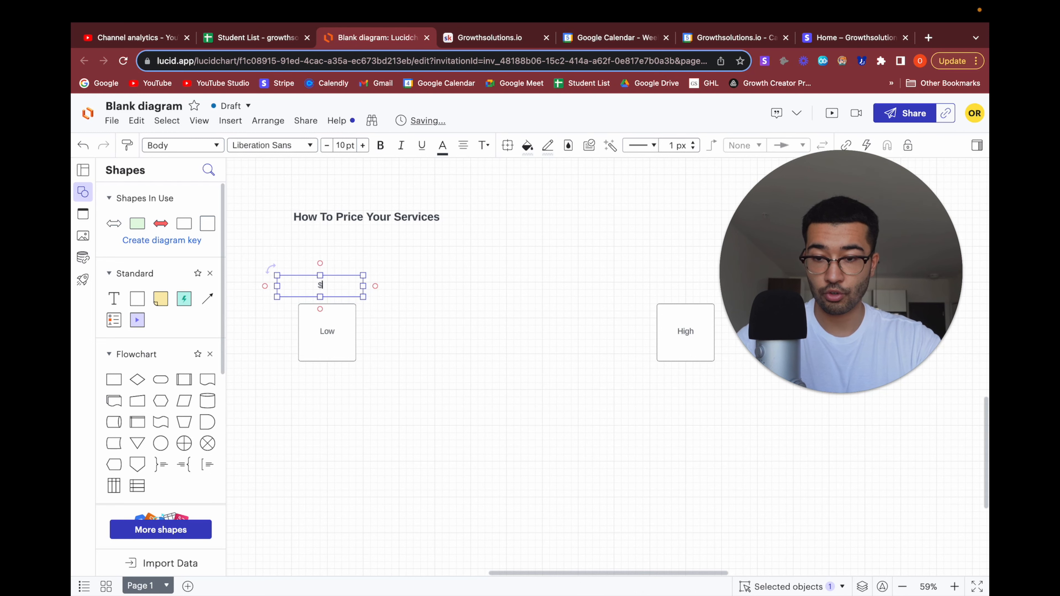
type("0")
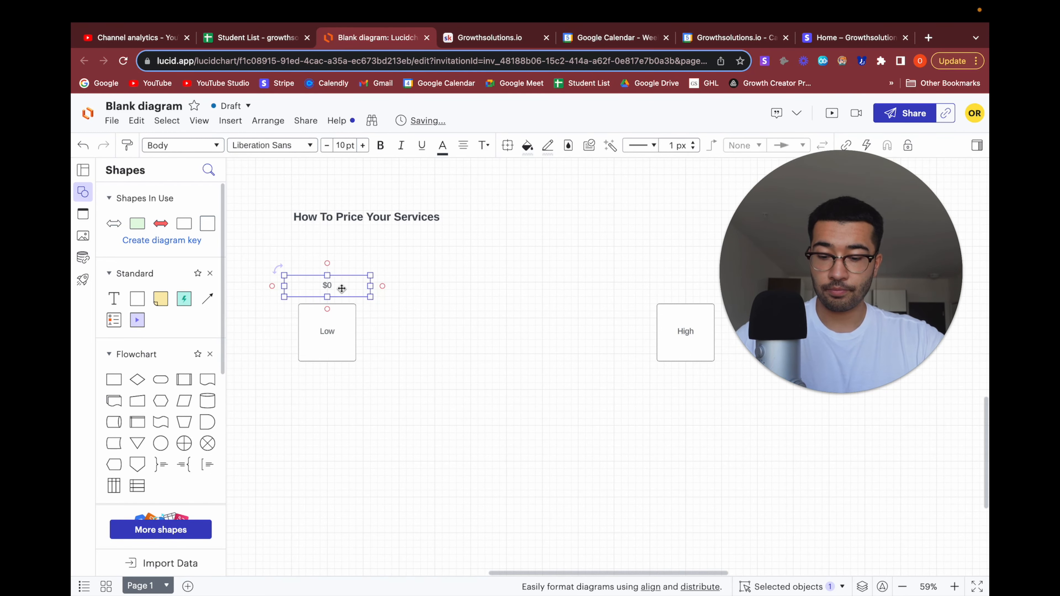
left_click_drag(327, 285, 685, 279)
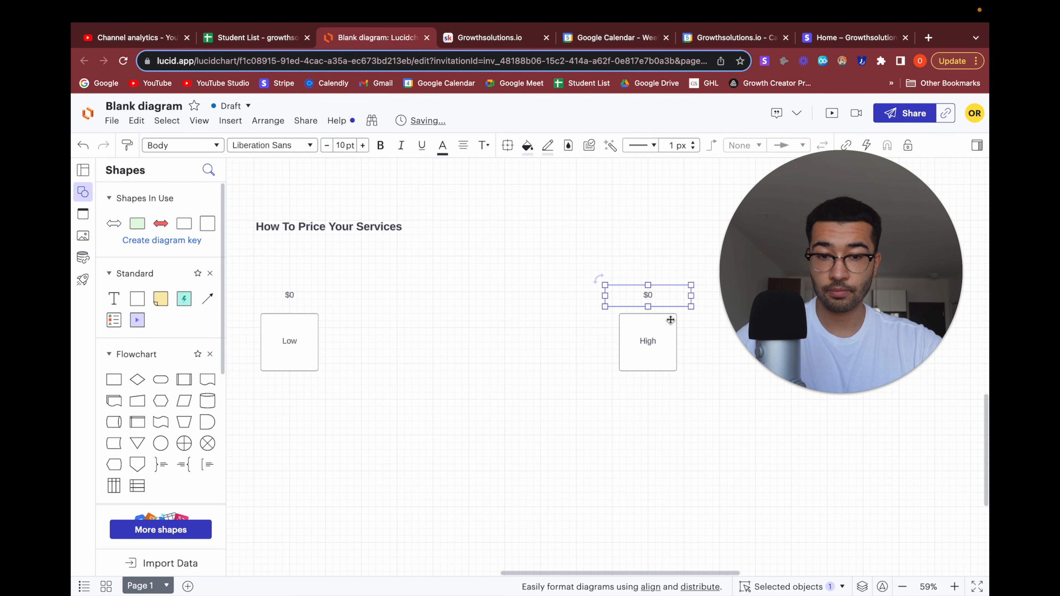
double_click(648, 295)
type("$$")
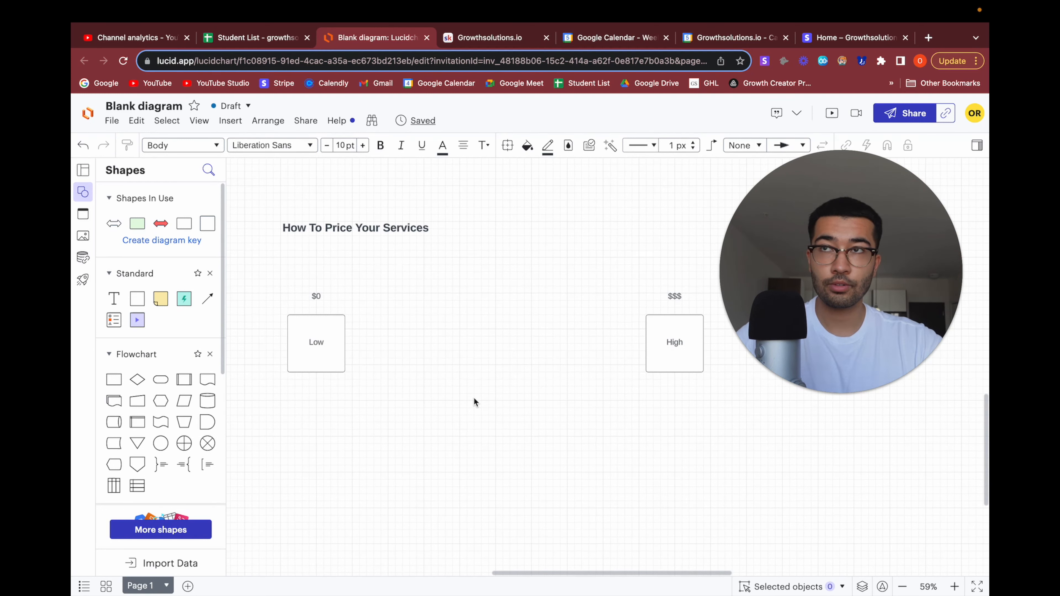
mouse_move(530, 336)
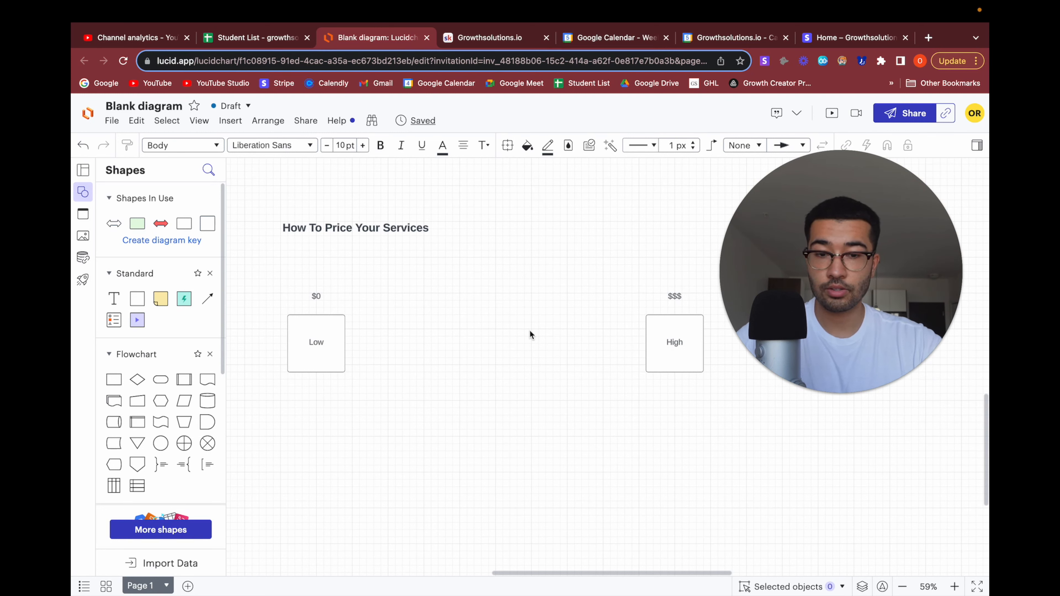
mouse_move(534, 380)
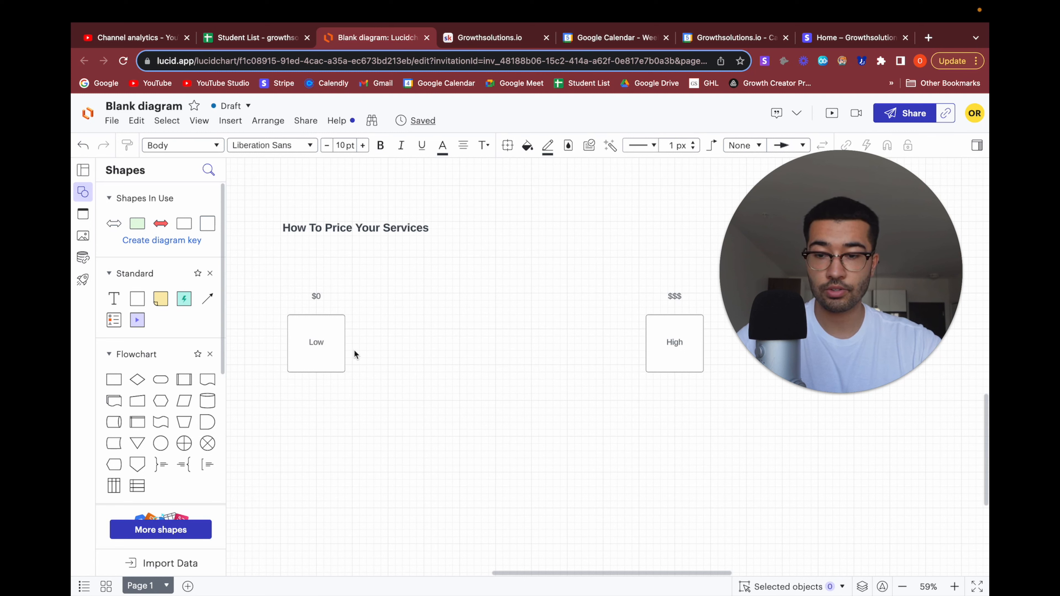
Place a double-headed east-west arrow beside Low and label it FB Ads
left_click(674, 342)
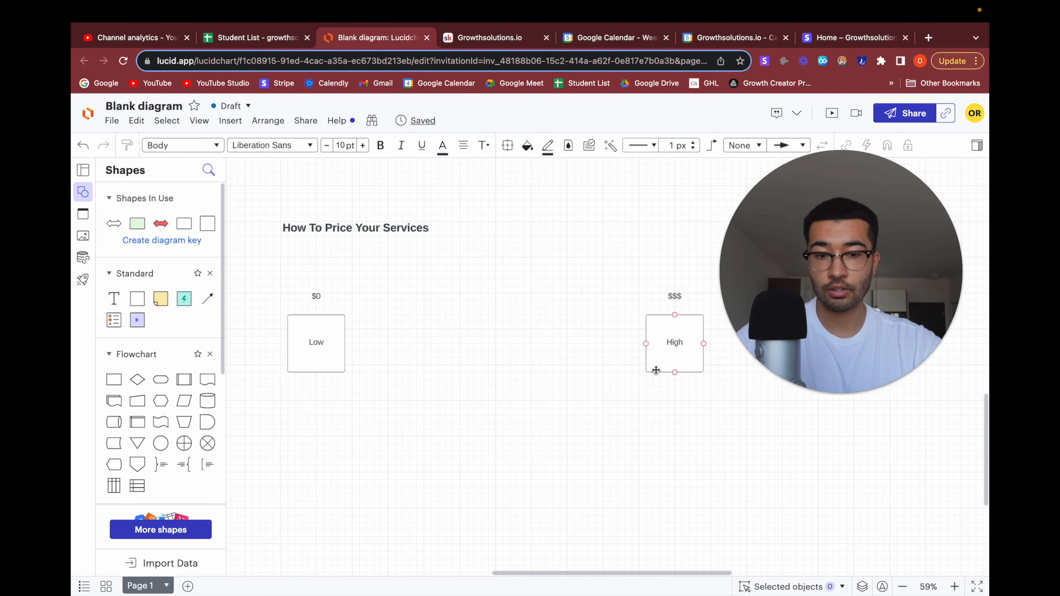
mouse_move(702, 358)
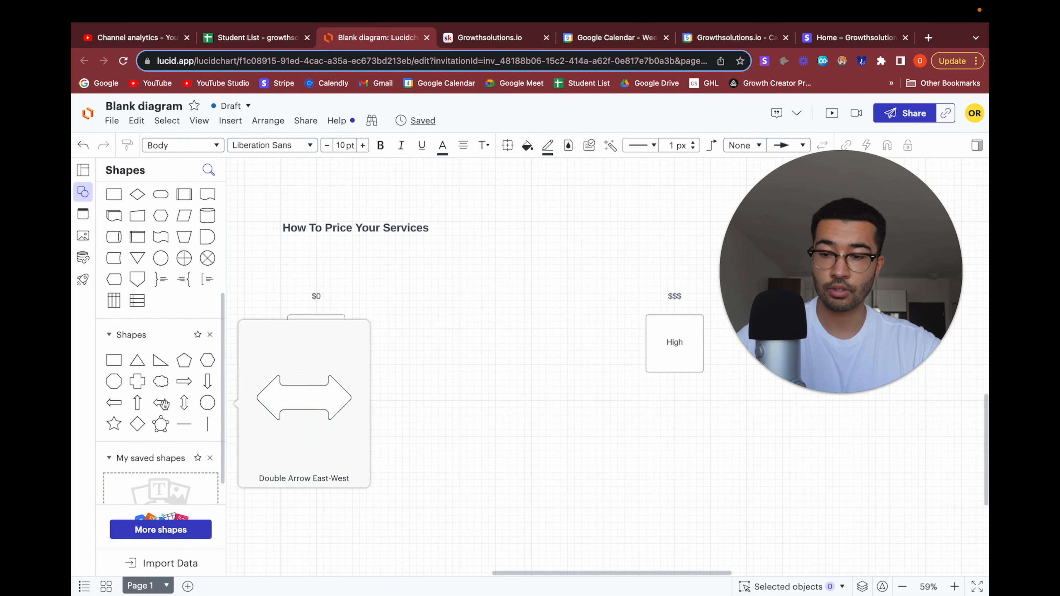
left_click_drag(304, 398, 378, 344)
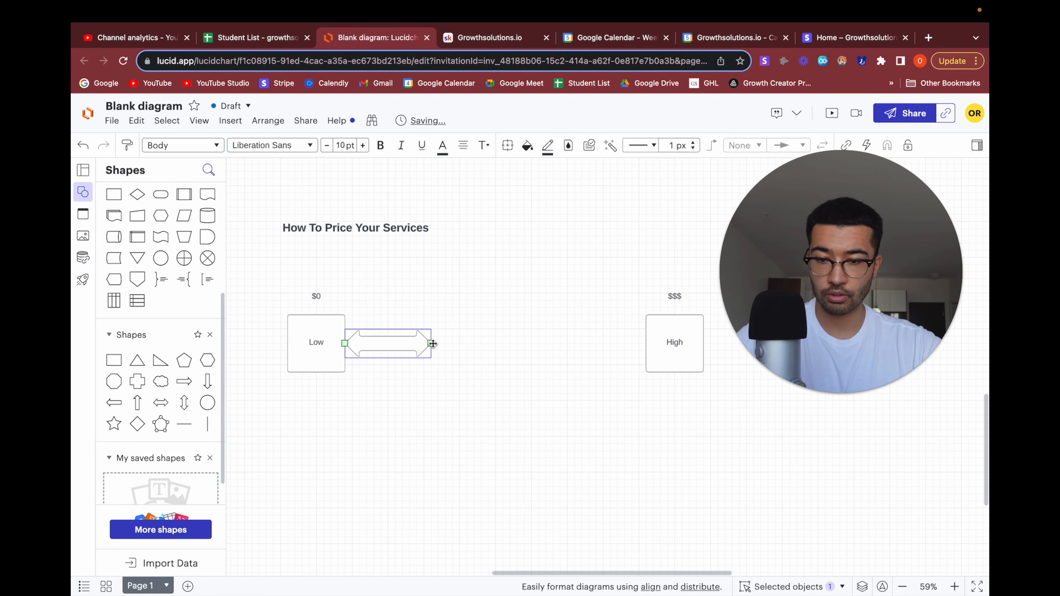
double_click(393, 344)
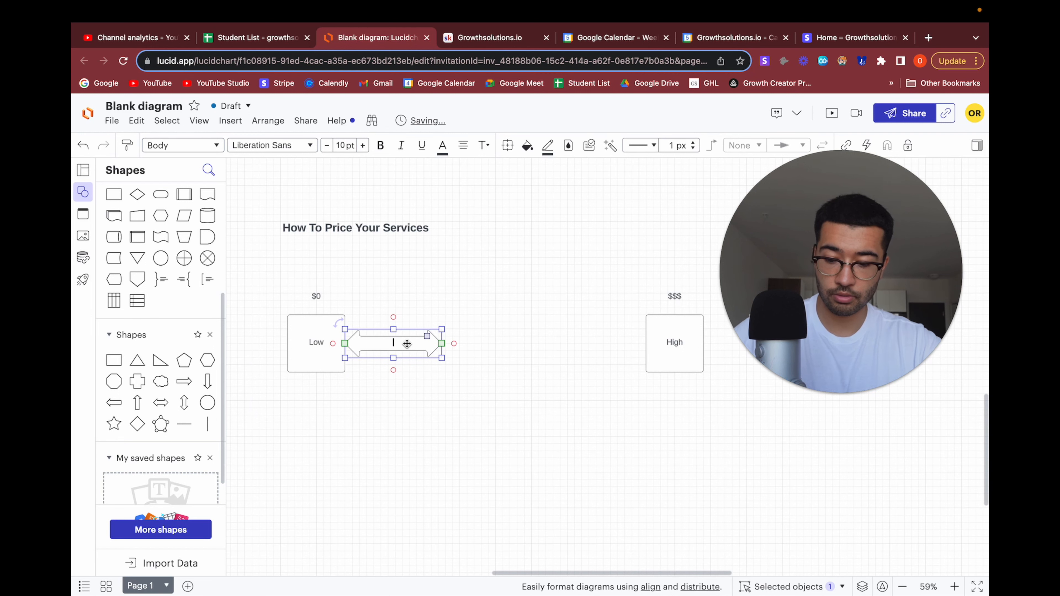
type("FB Ads")
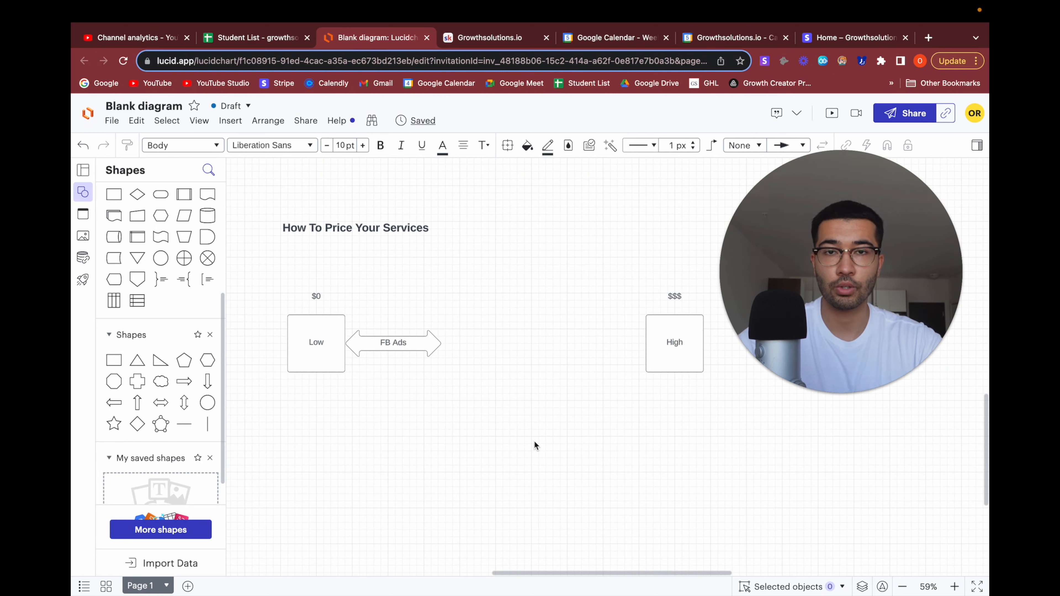
left_click(674, 342)
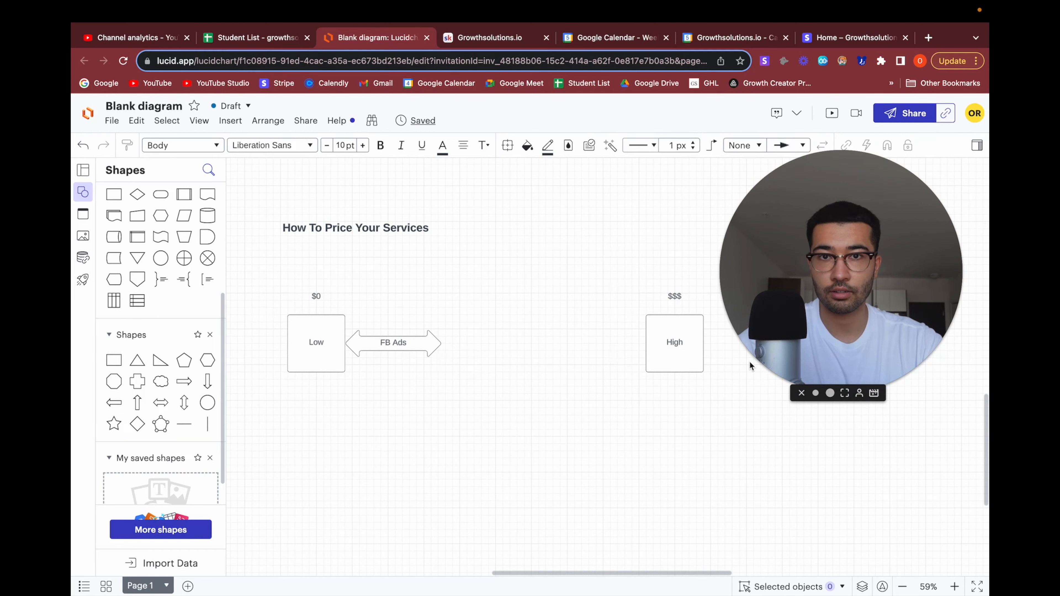
mouse_move(538, 371)
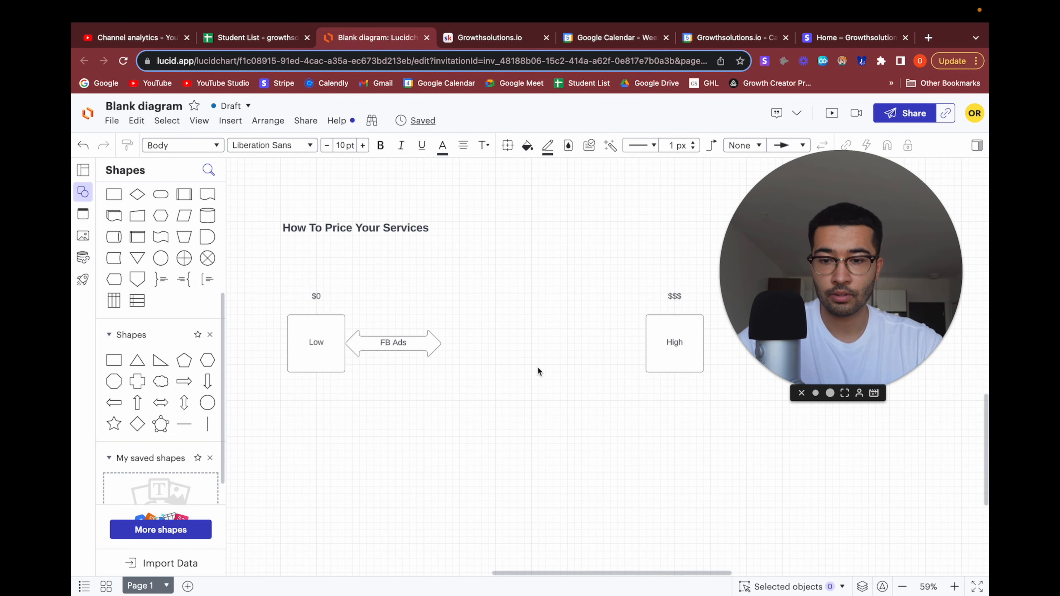
left_click(393, 343)
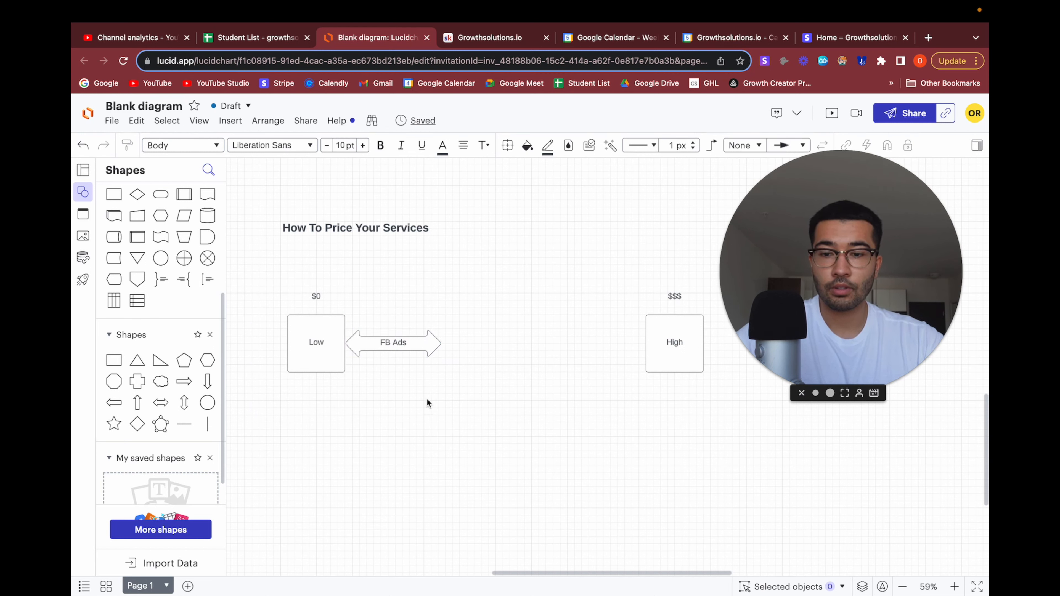
mouse_move(403, 352)
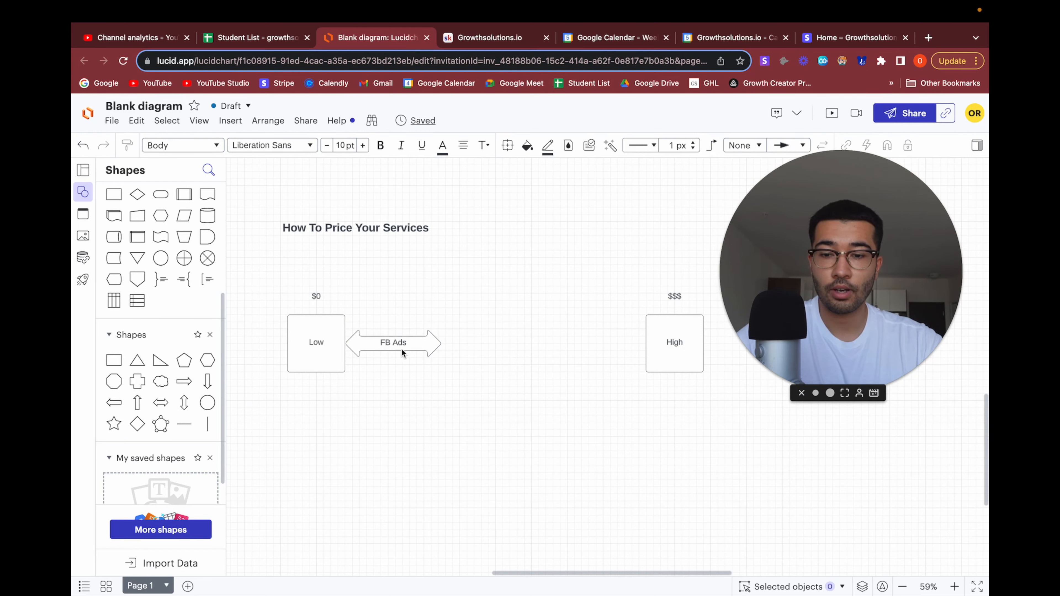
mouse_move(458, 369)
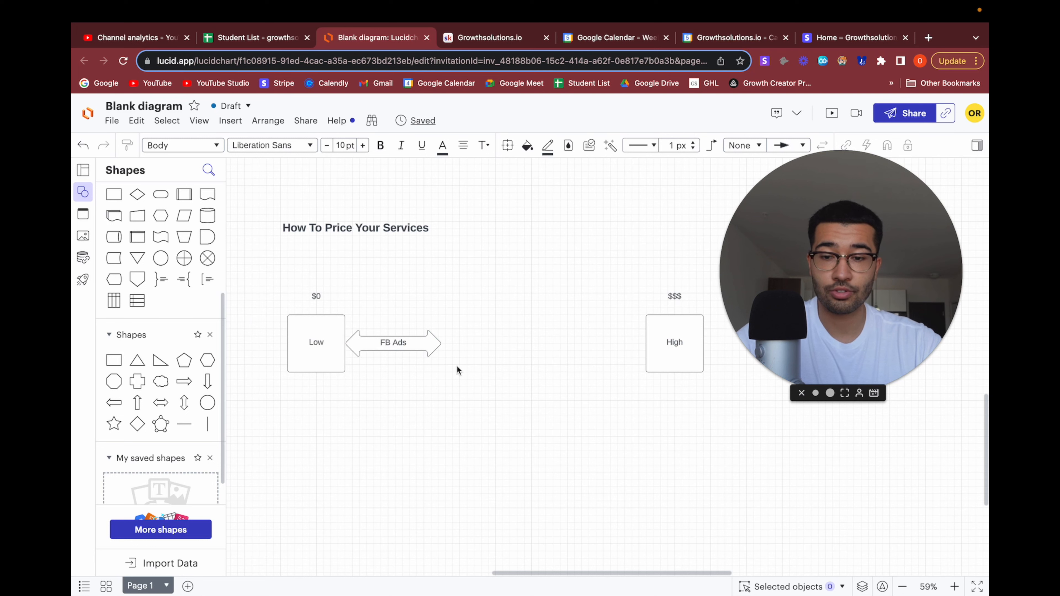
left_click(675, 343)
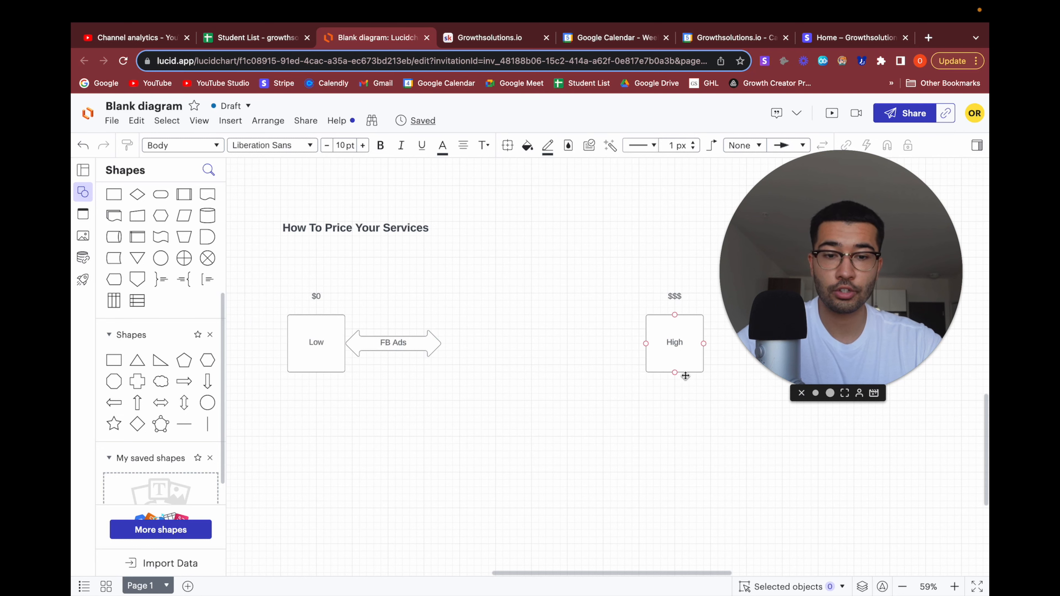
left_click(406, 363)
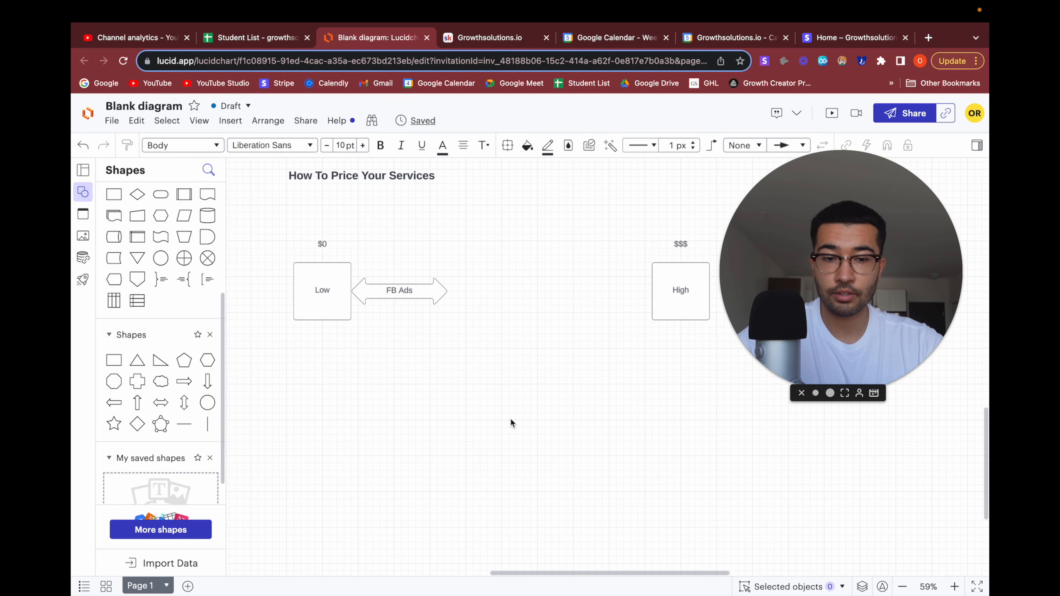
mouse_move(699, 368)
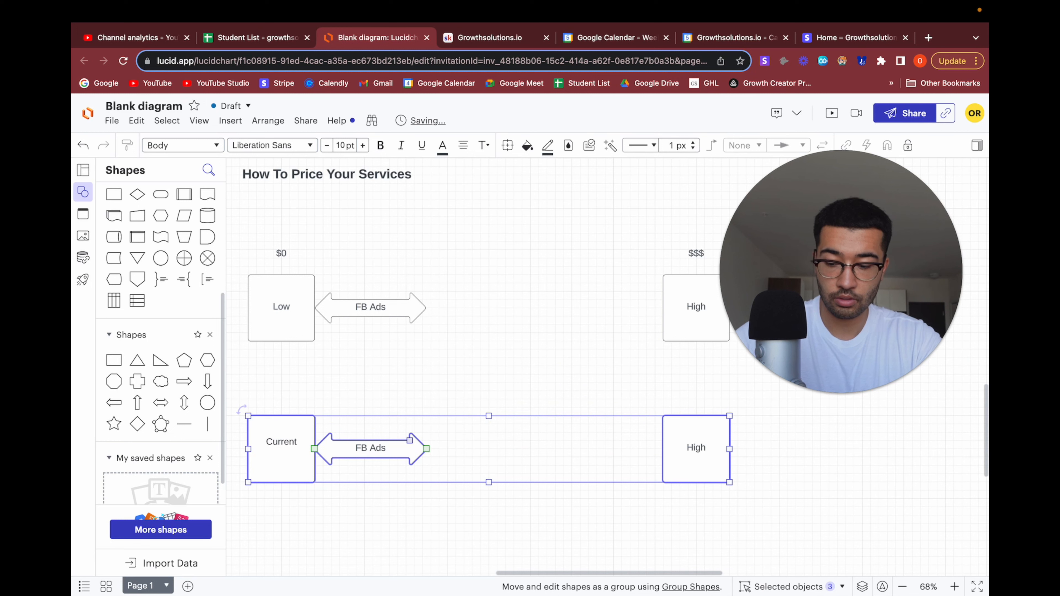
Rename the duplicated lower boxes Current Situation and Desired Outcome
type("Situation")
type("D")
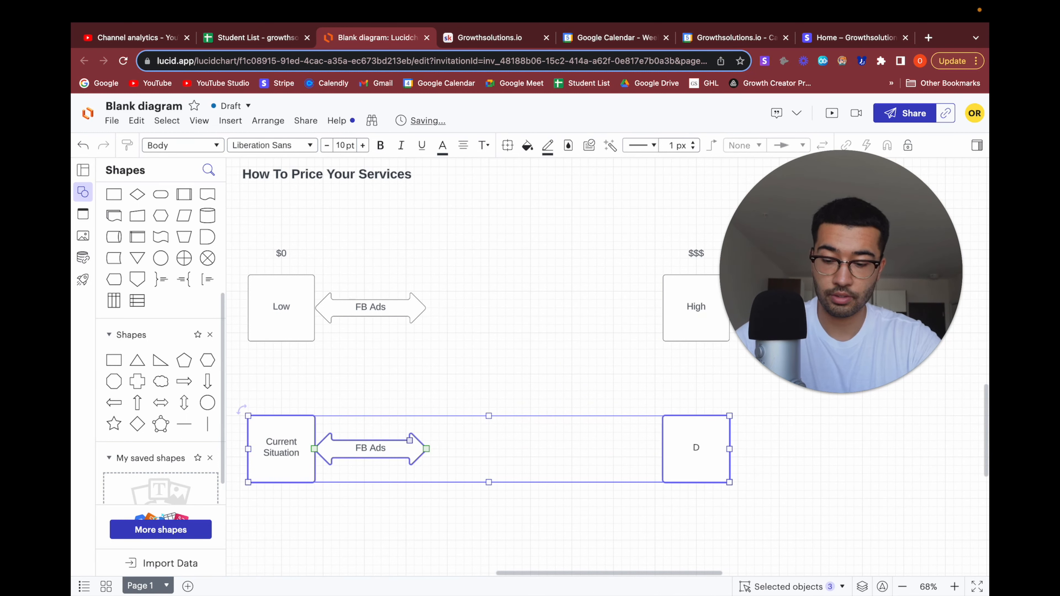
type("esired")
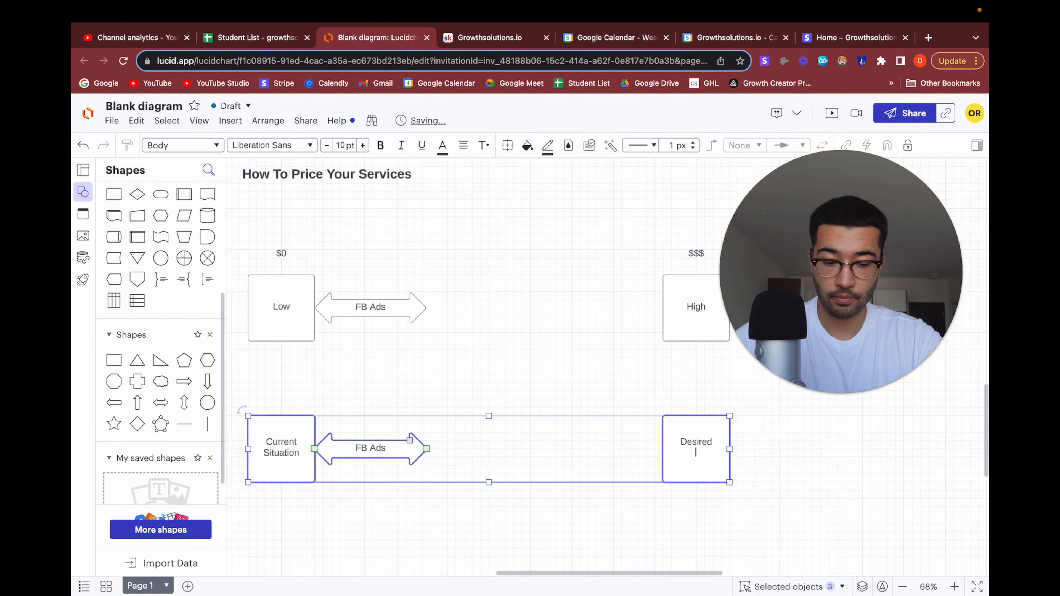
type("Outcome")
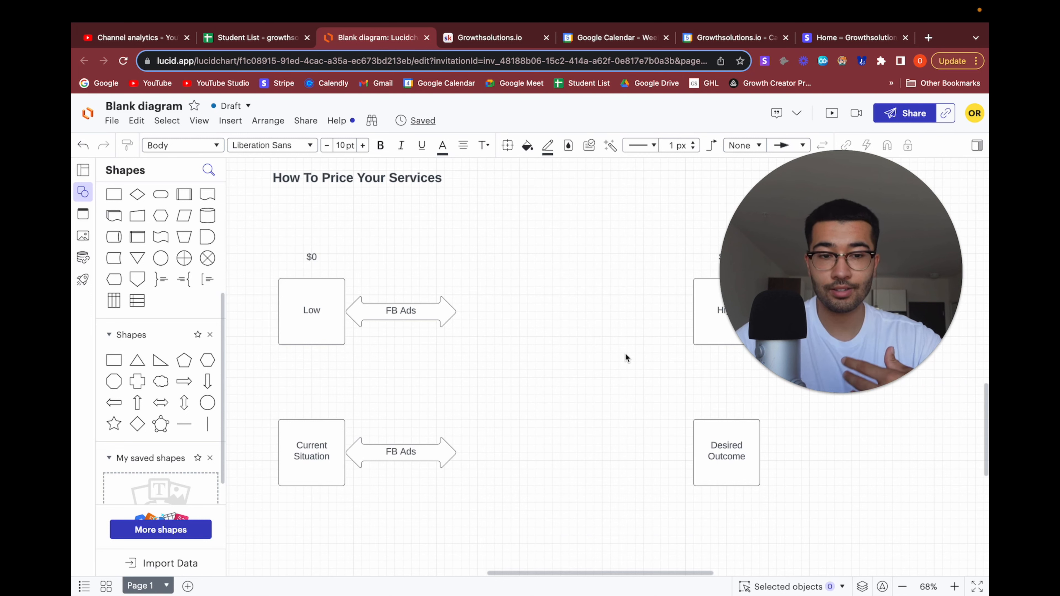
mouse_move(584, 509)
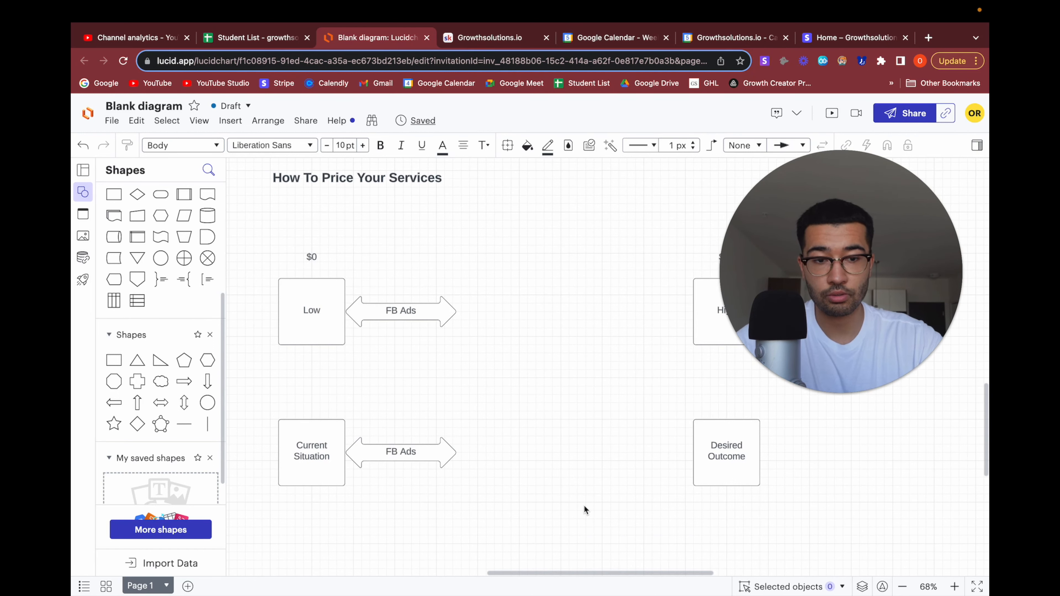
Add a 100k/mo revenue label above the Desired Outcome box
left_click(712, 466)
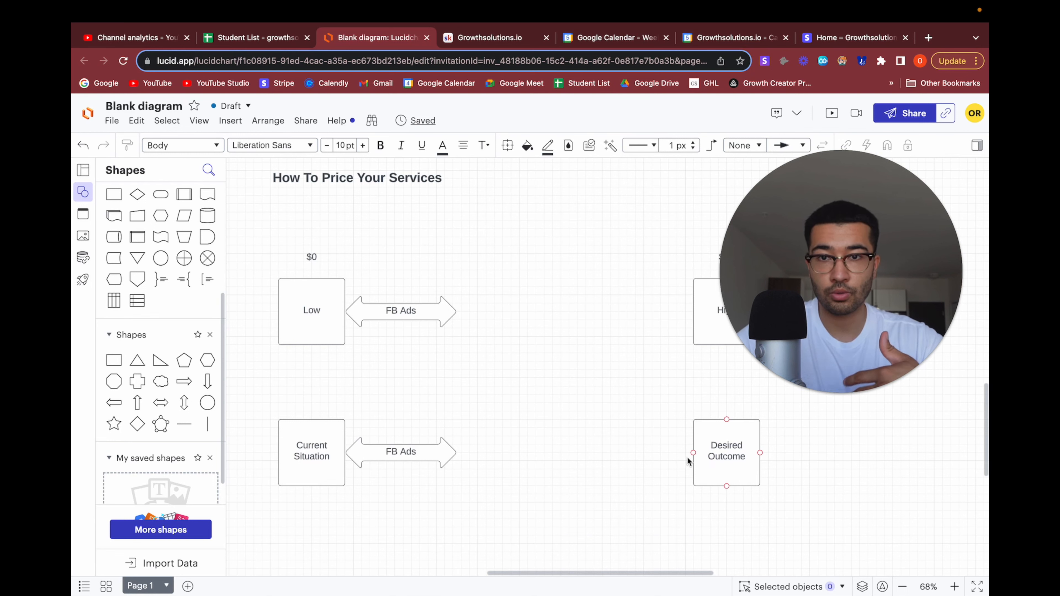
left_click(548, 451)
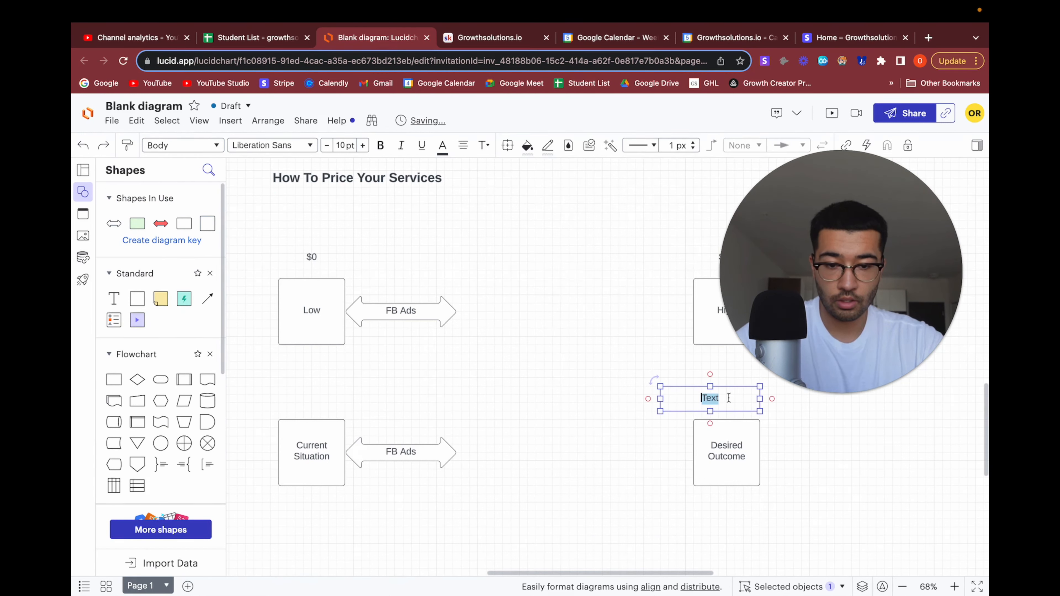
type("100k/mo")
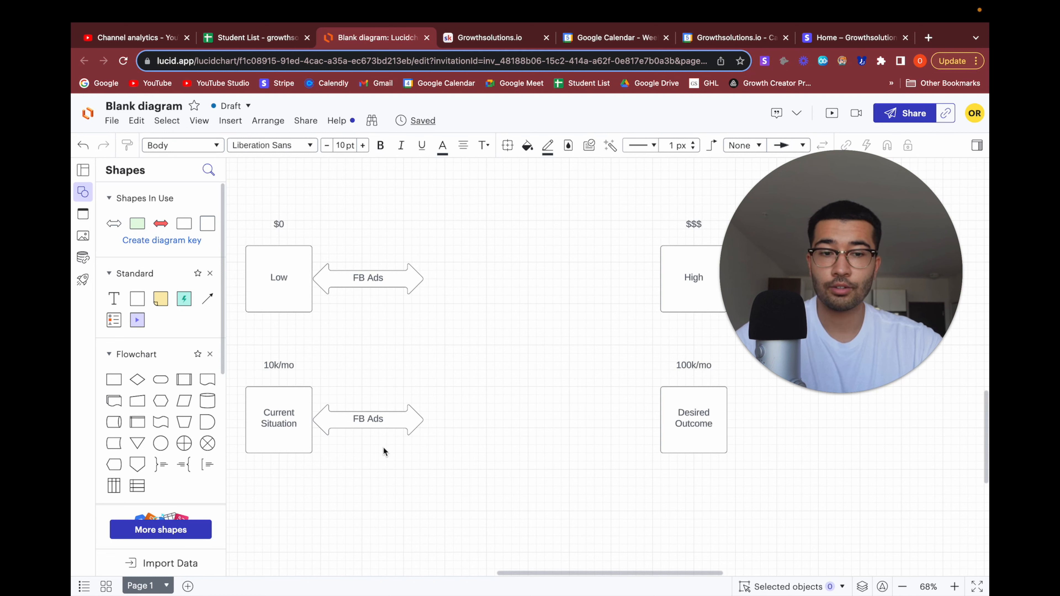
left_click(368, 419)
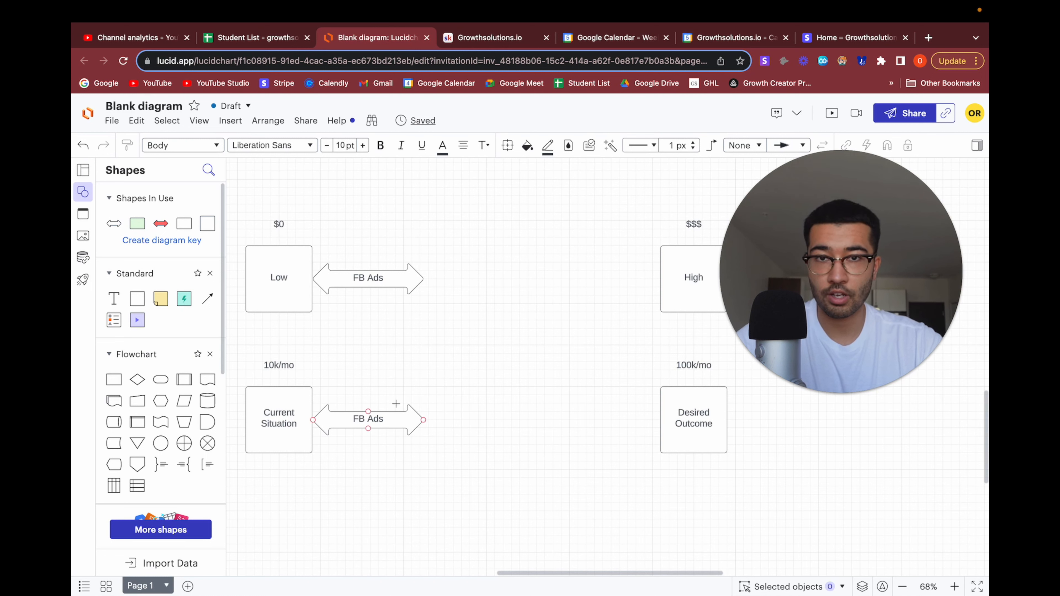
left_click(631, 411)
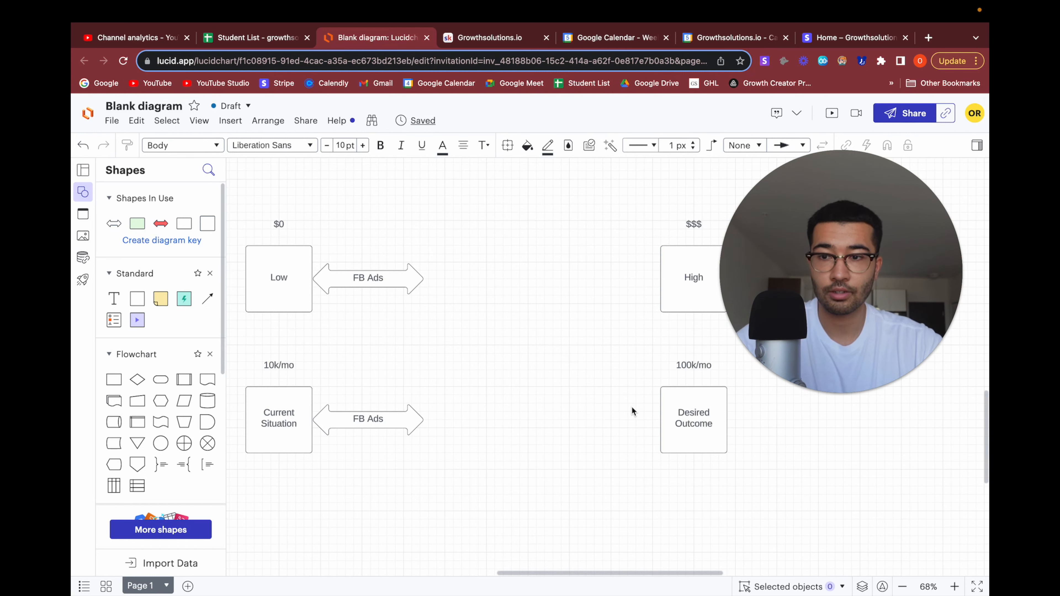
mouse_move(354, 438)
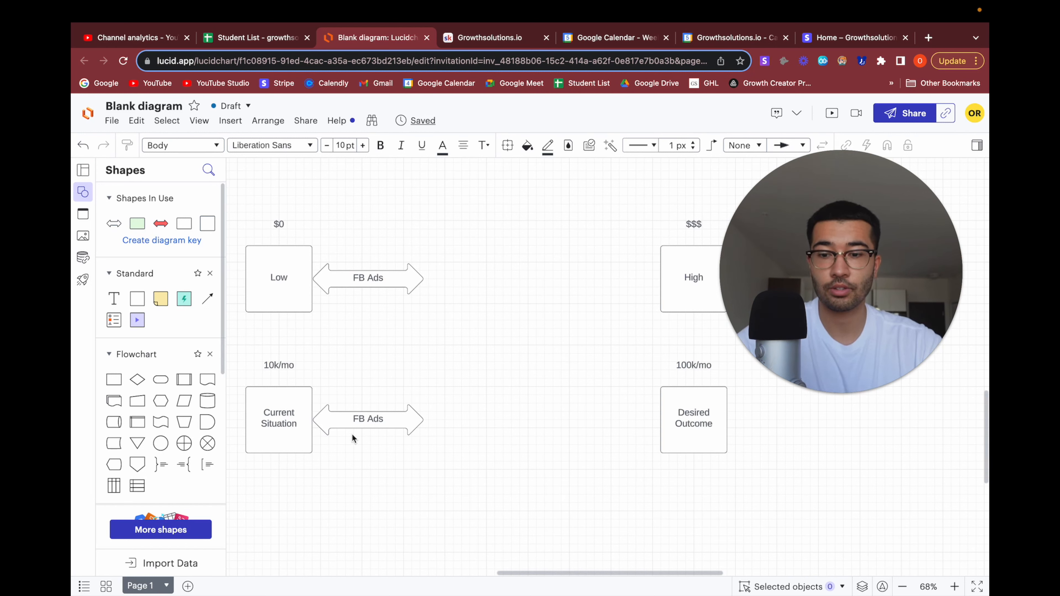
mouse_move(692, 419)
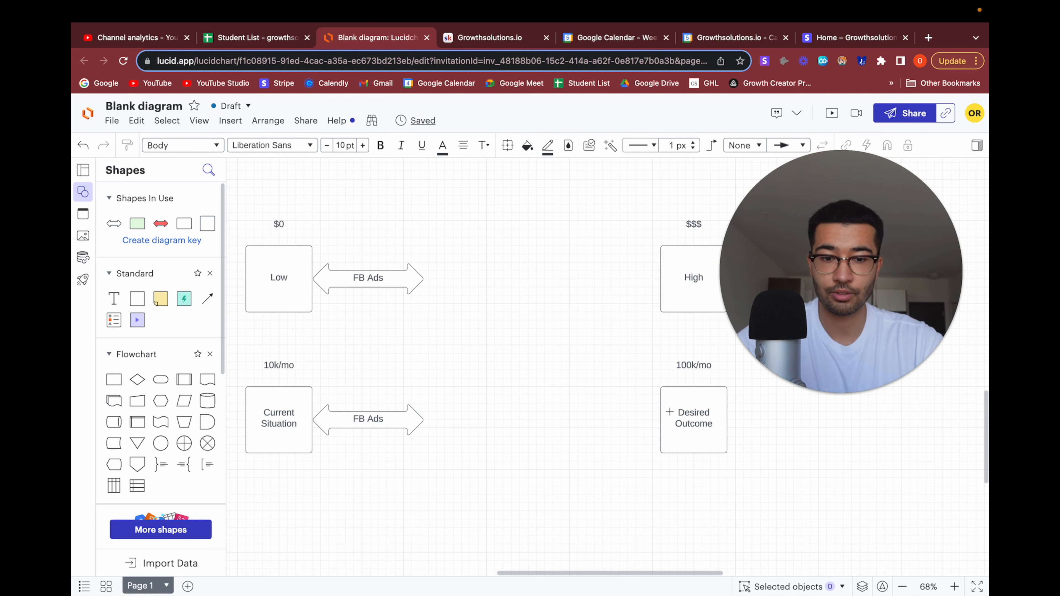
Copy the lower FB Ads arrow beside Current Situation, rename it Craft Offer and shorten it
left_click(368, 419)
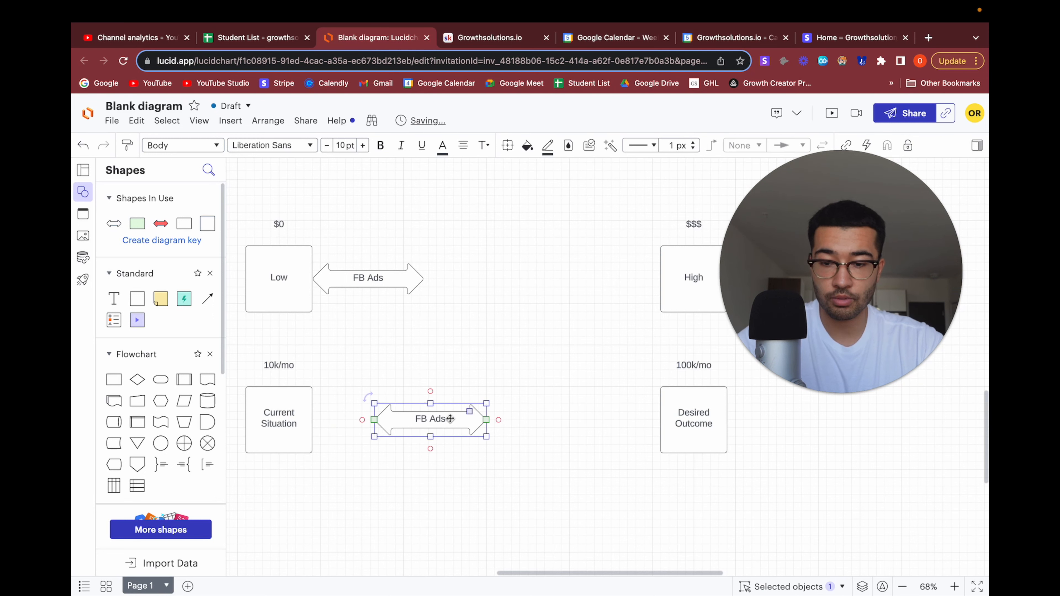
left_click_drag(430, 417, 373, 410)
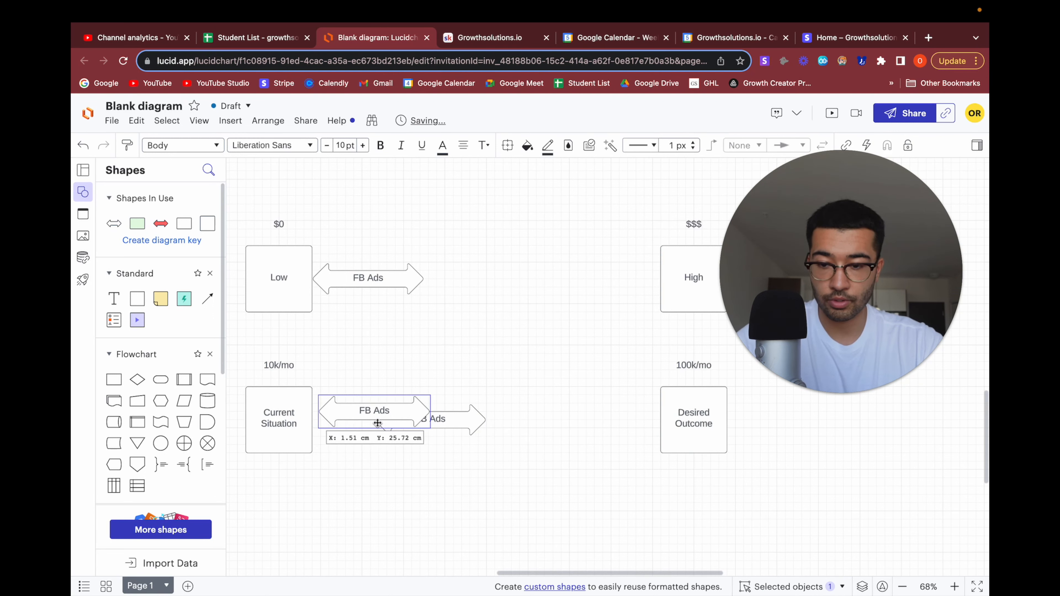
double_click(373, 410)
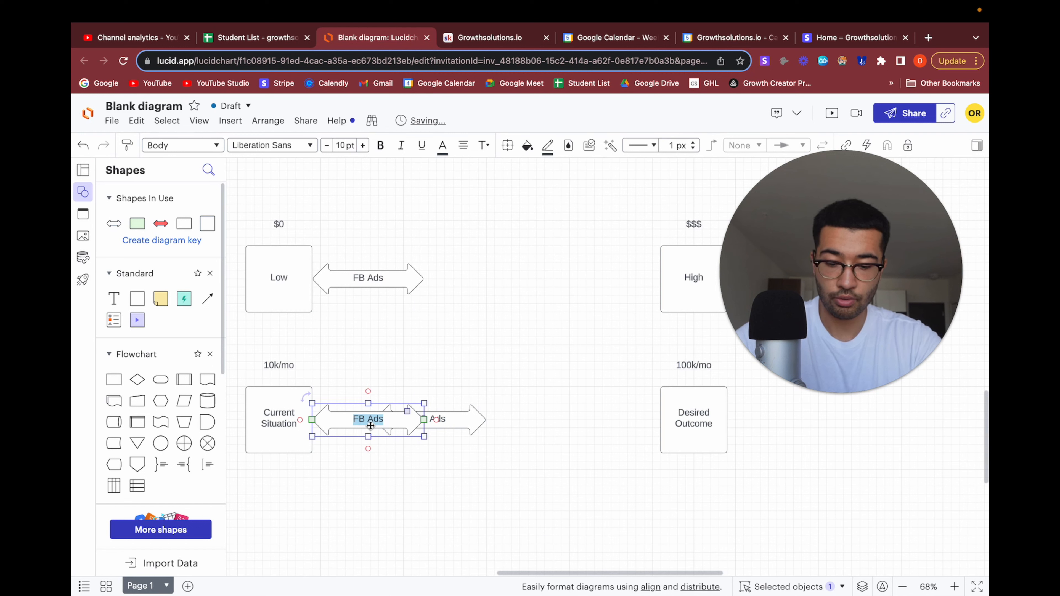
type("Craft O")
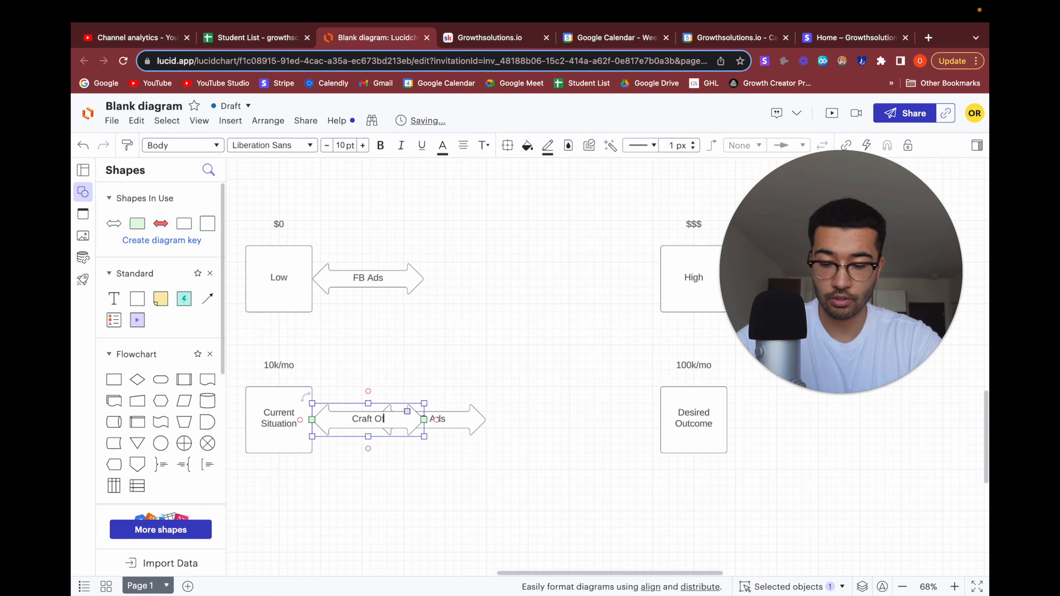
left_click_drag(368, 418, 493, 419)
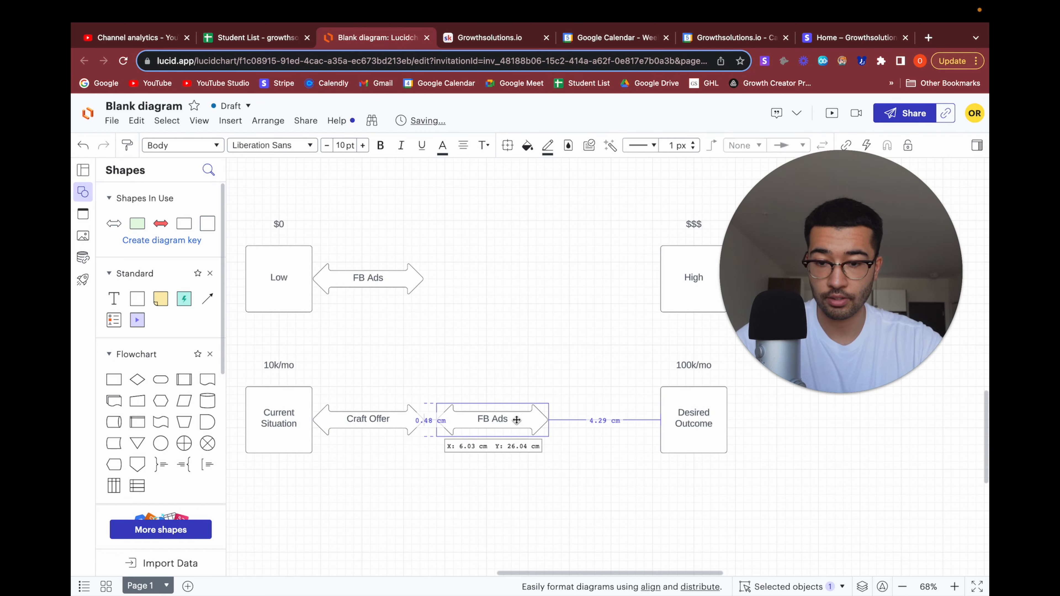
left_click_drag(492, 418, 362, 419)
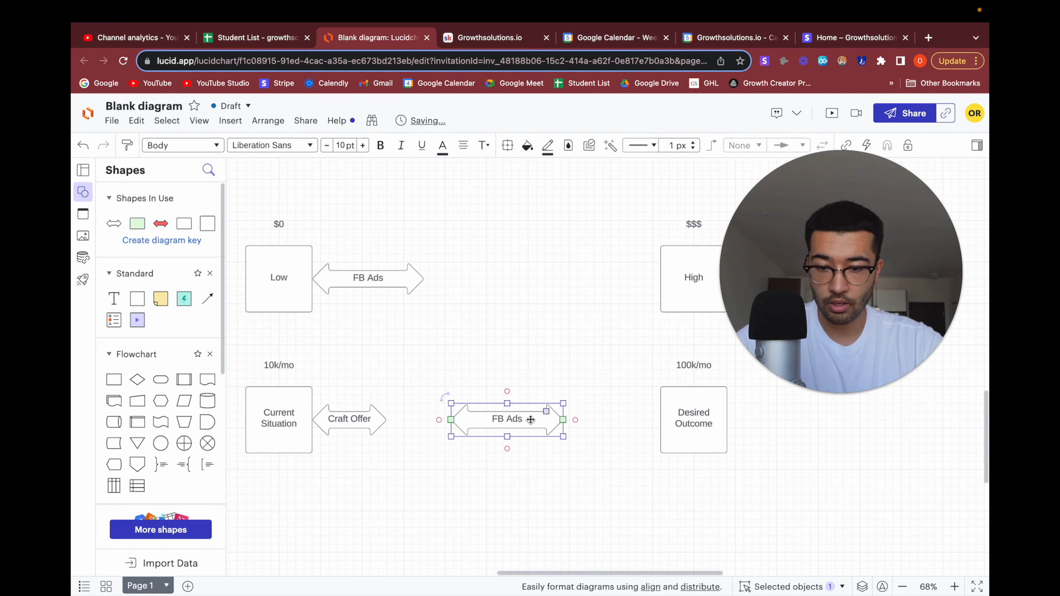
Copy arrows into the gaps for Build VSL and Closing before Desired Outcome
left_click_drag(507, 418, 439, 412)
type("Build VSL")
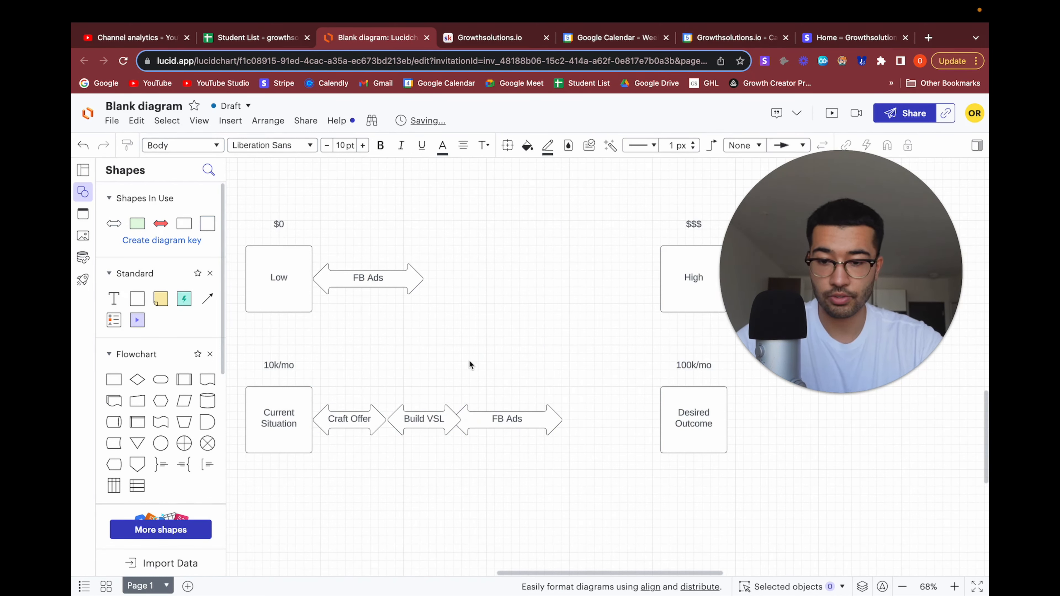
left_click(517, 420)
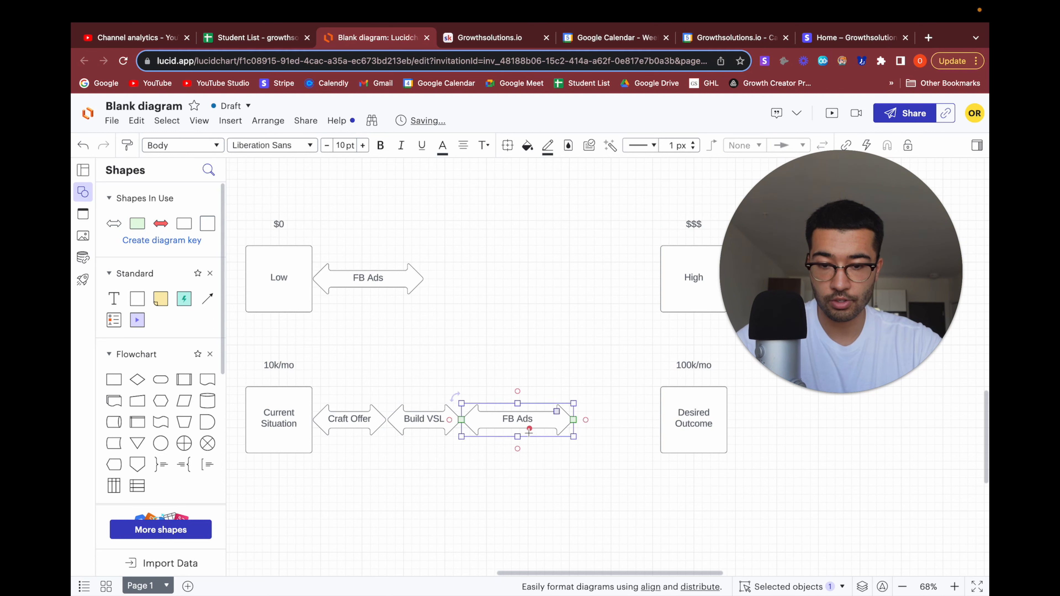
left_click_drag(517, 419, 633, 419)
type("Closing")
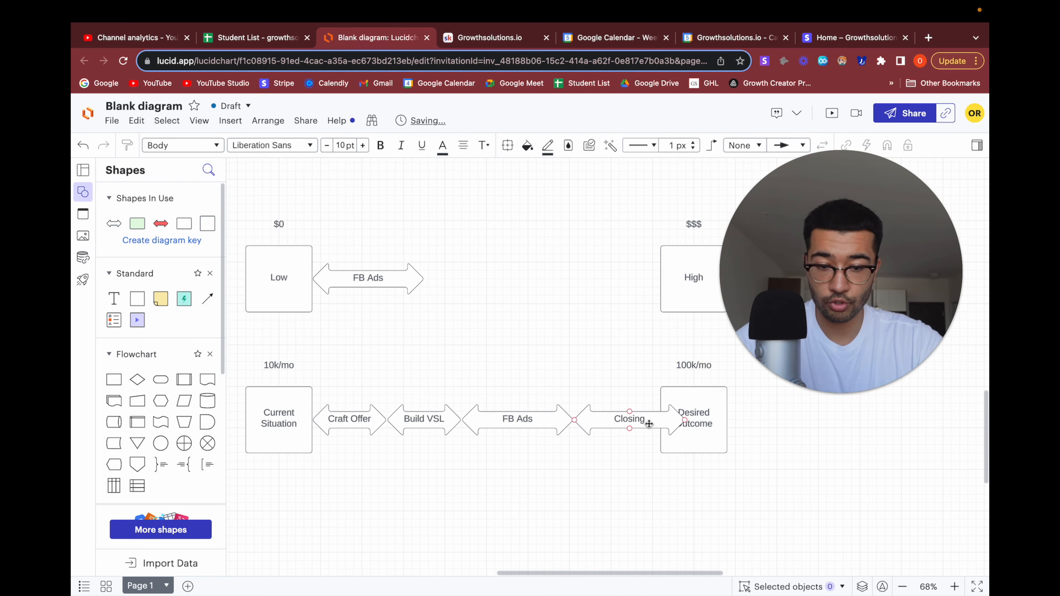
left_click(601, 419)
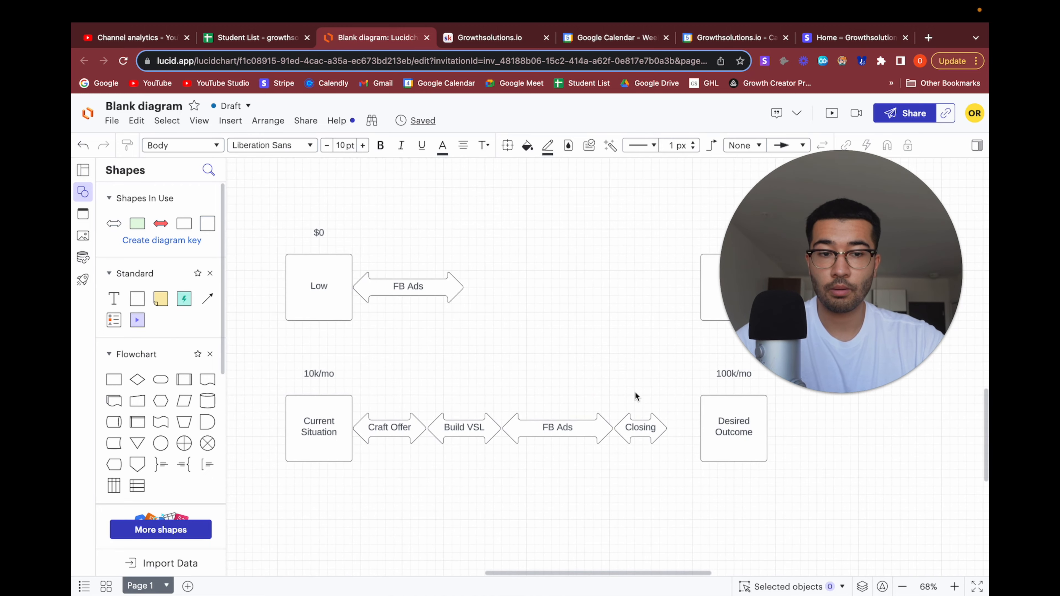
Move the top FB Ads arrow right along the row and back beside Low
left_click(409, 286)
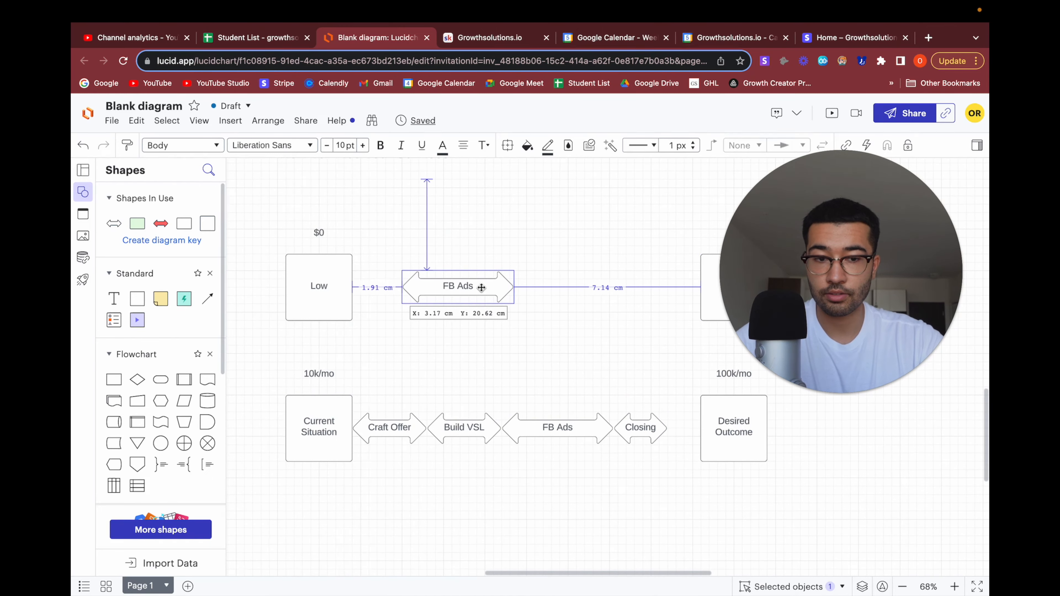
left_click_drag(457, 287, 594, 278)
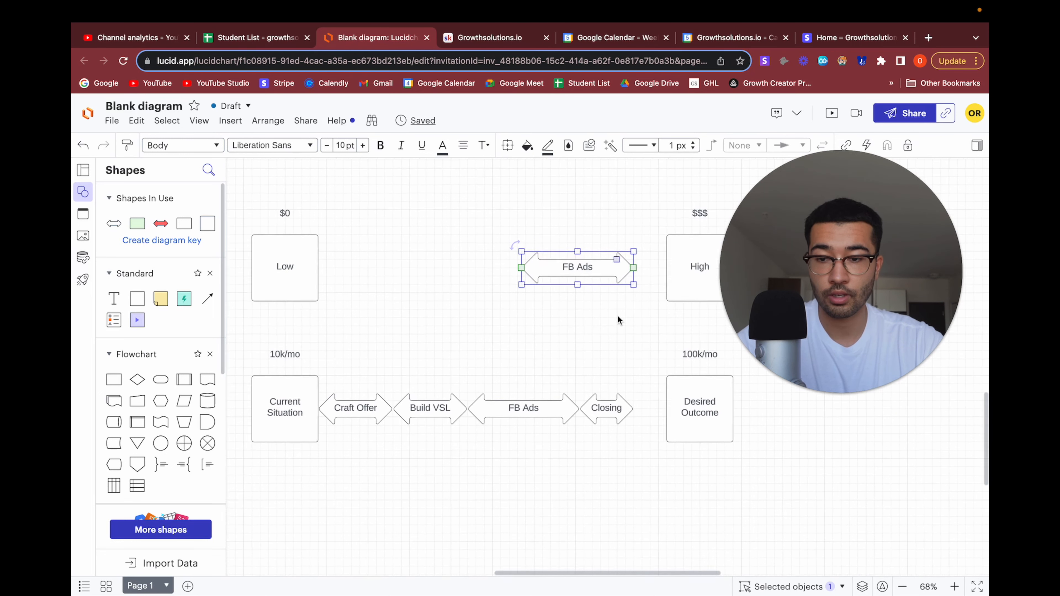
left_click_drag(576, 266, 392, 272)
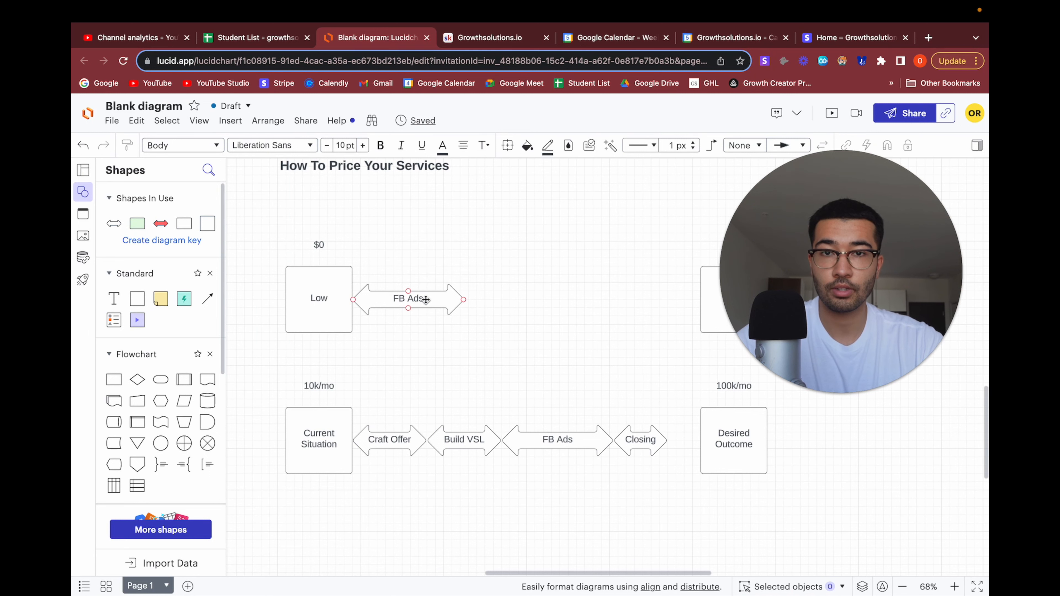
left_click(517, 298)
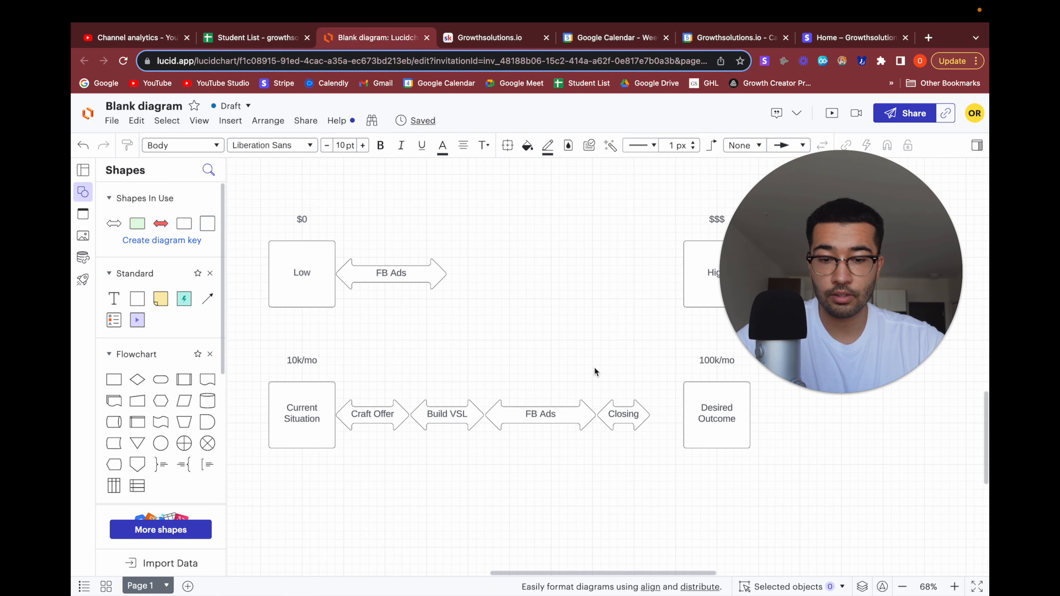
mouse_move(476, 449)
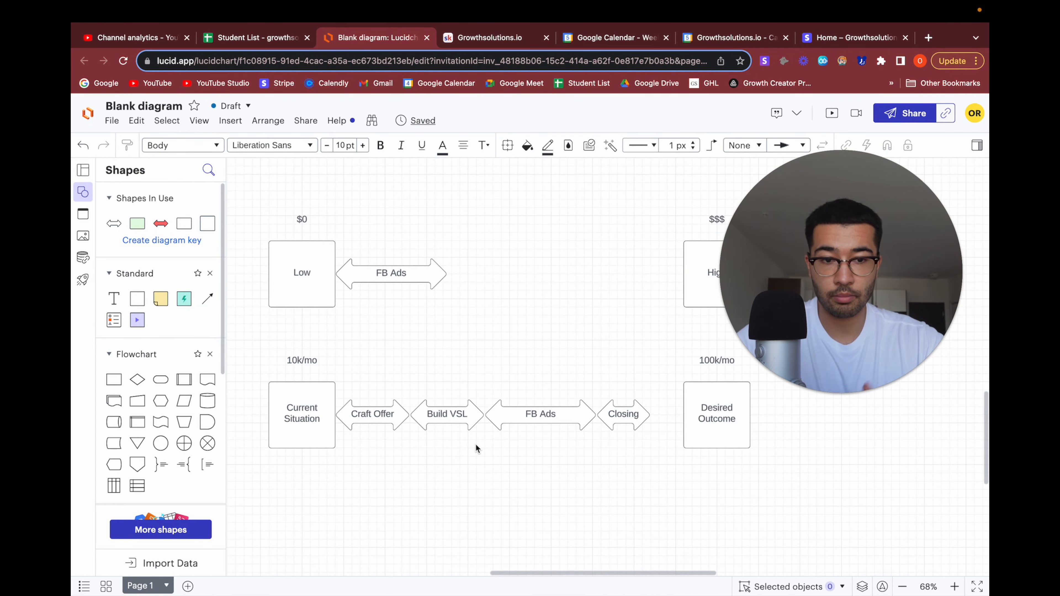
Copy the FB Ads arrow above the row, rename it Fulfillment, fill it red and shrink it
left_click(540, 422)
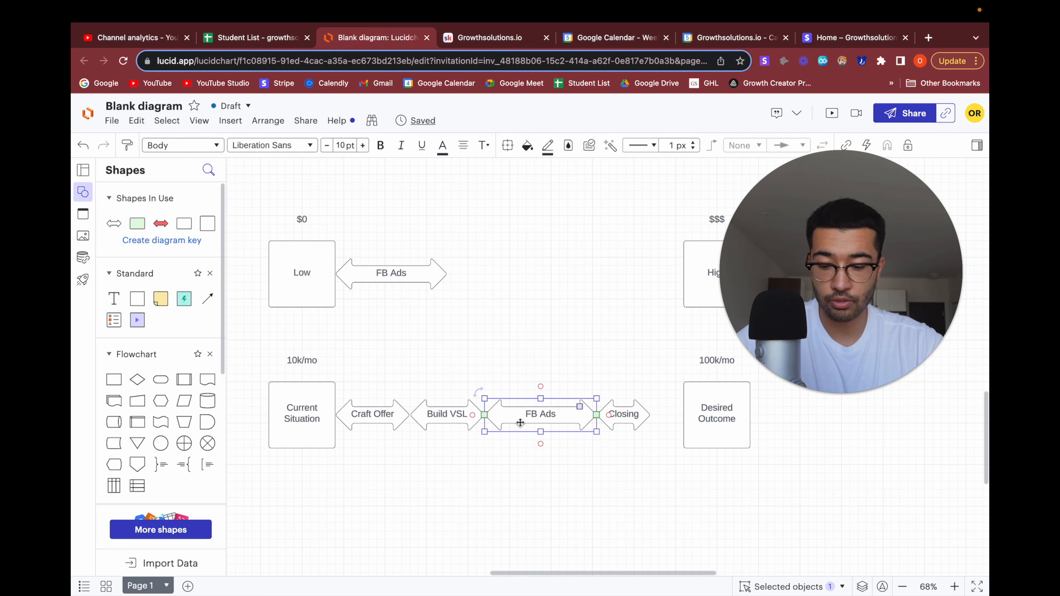
left_click_drag(539, 414, 577, 322)
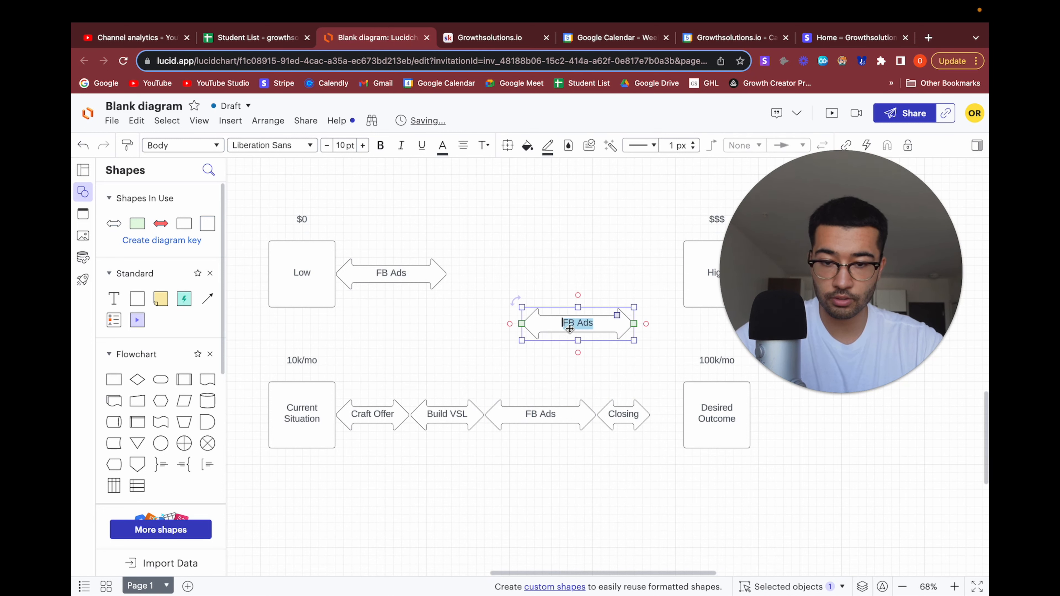
type("Ful")
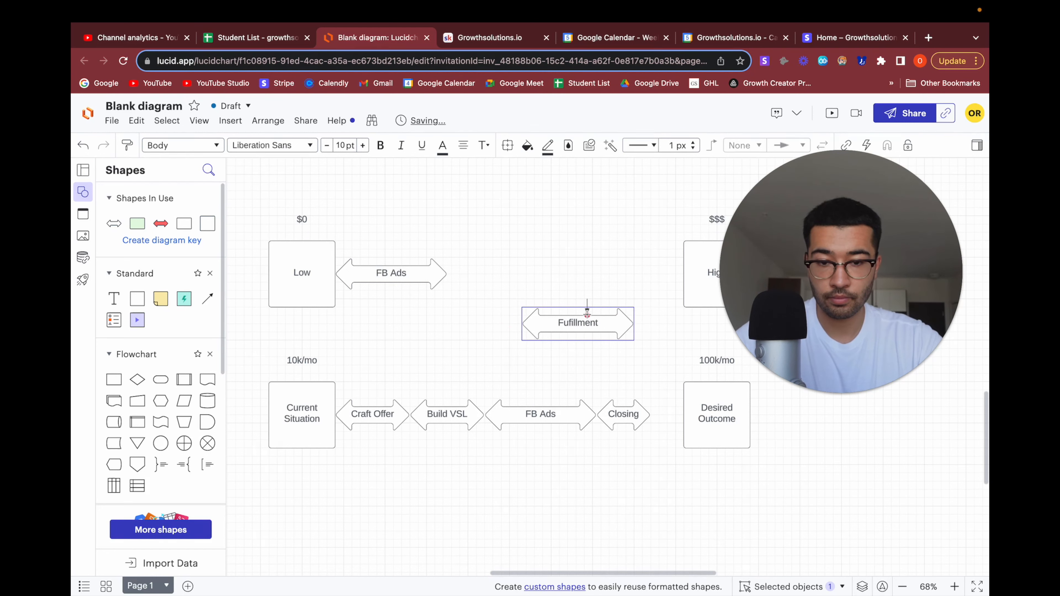
left_click(527, 145)
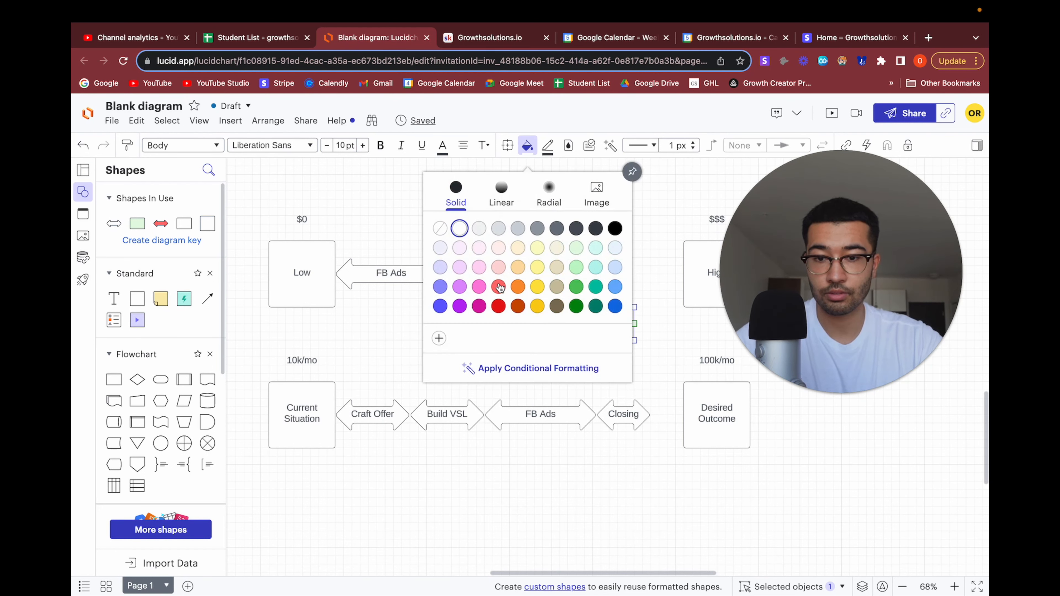
left_click(498, 286)
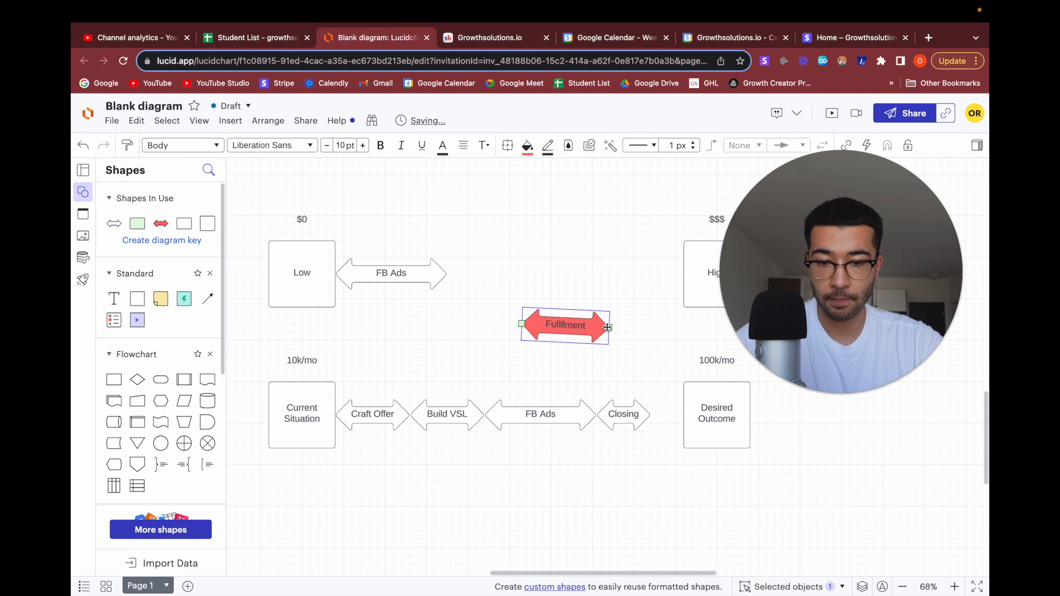
left_click_drag(565, 326, 677, 356)
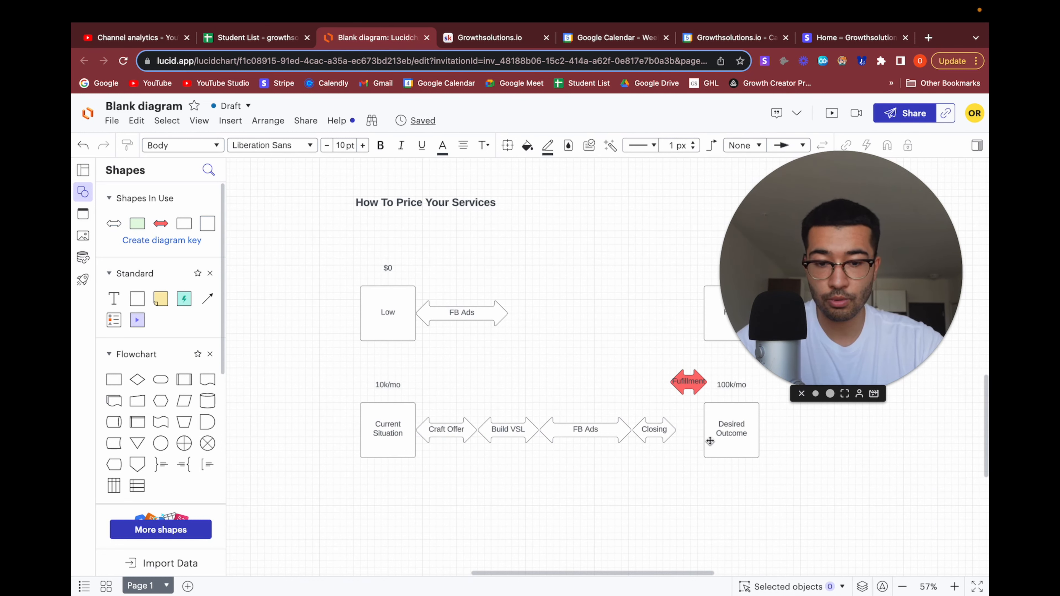
mouse_move(679, 420)
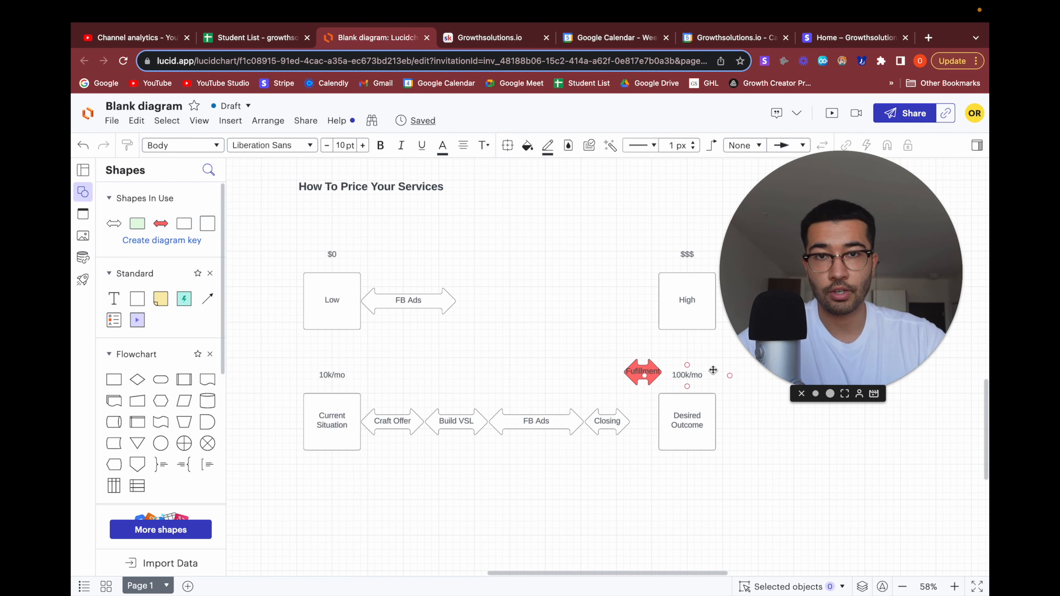
left_click(774, 423)
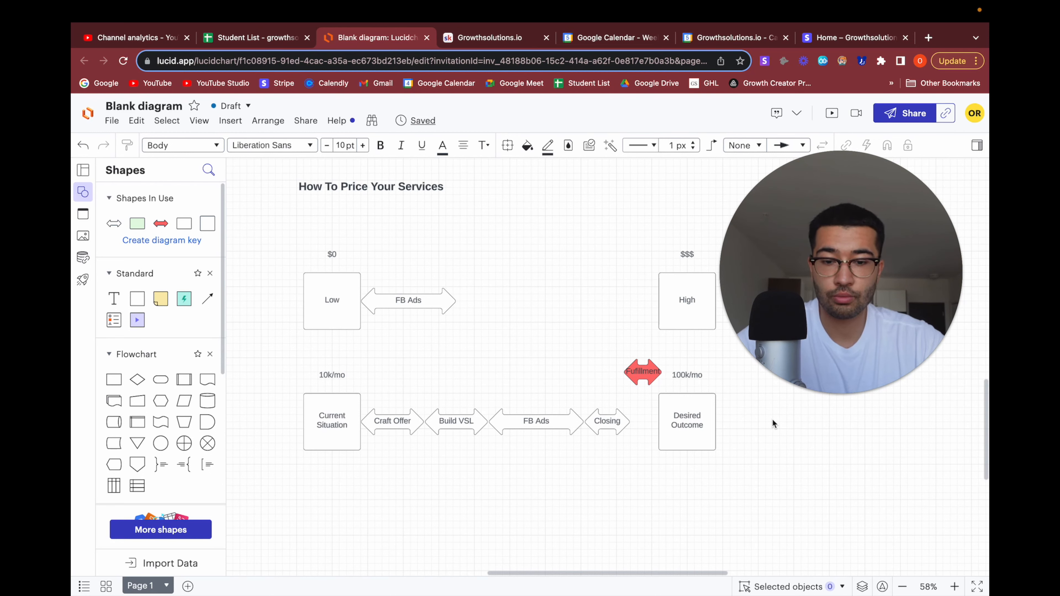
mouse_move(496, 299)
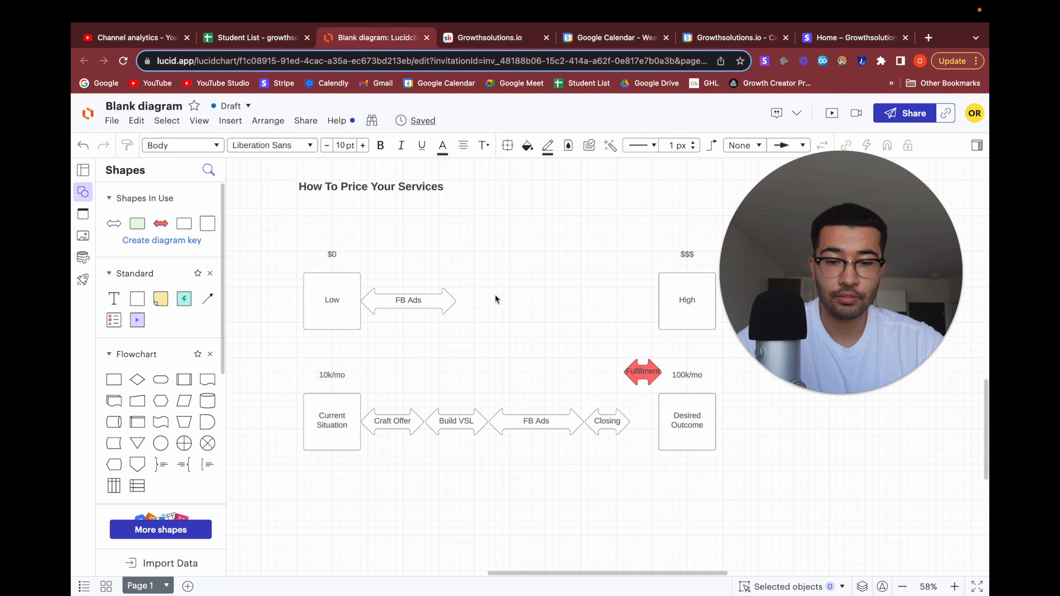
left_click_drag(535, 421, 502, 504)
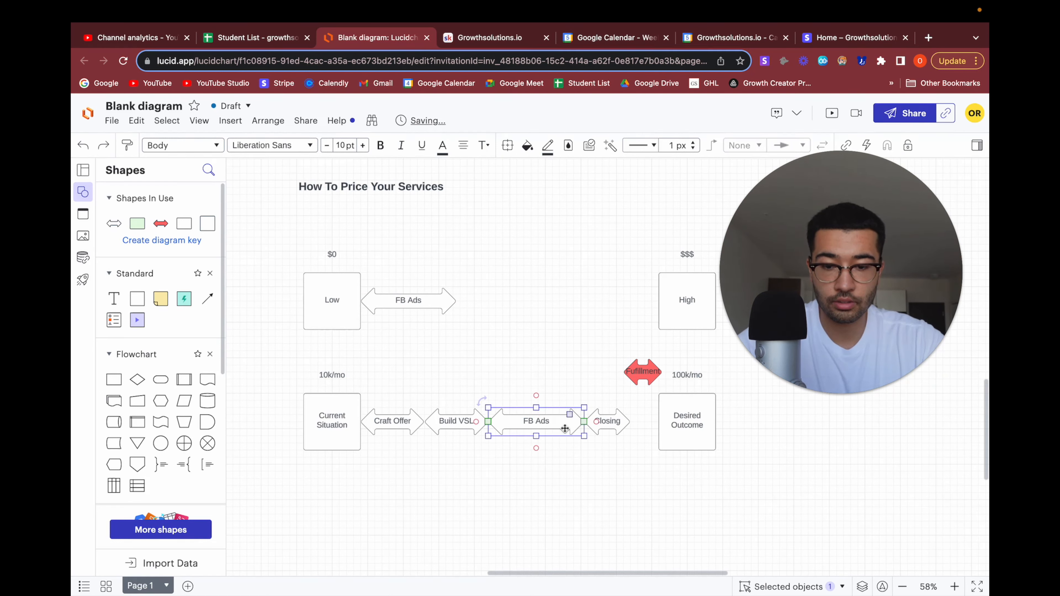
left_click_drag(535, 420, 407, 470)
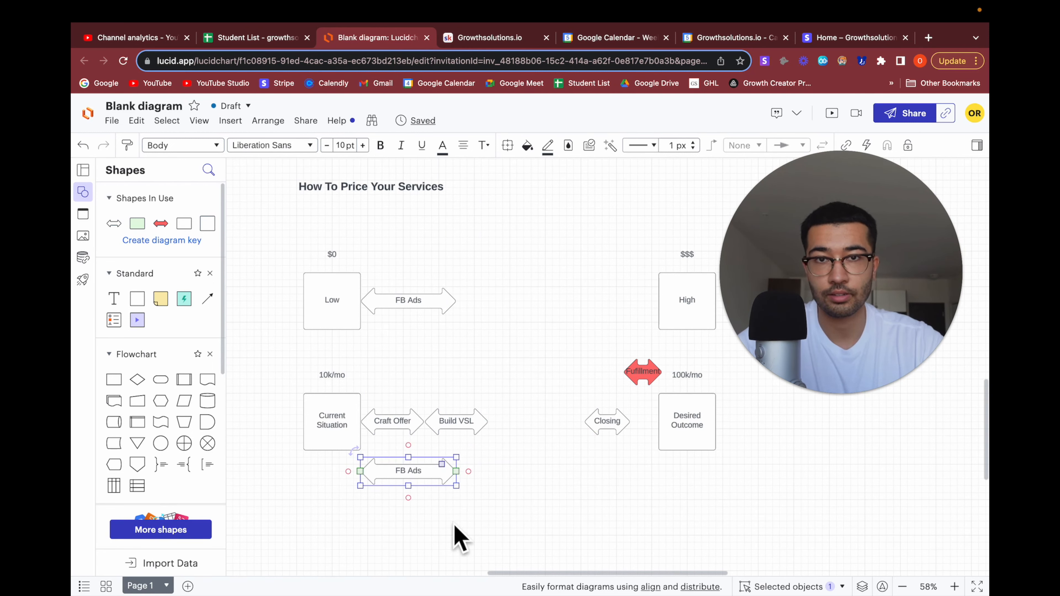
left_click_drag(408, 470, 536, 413)
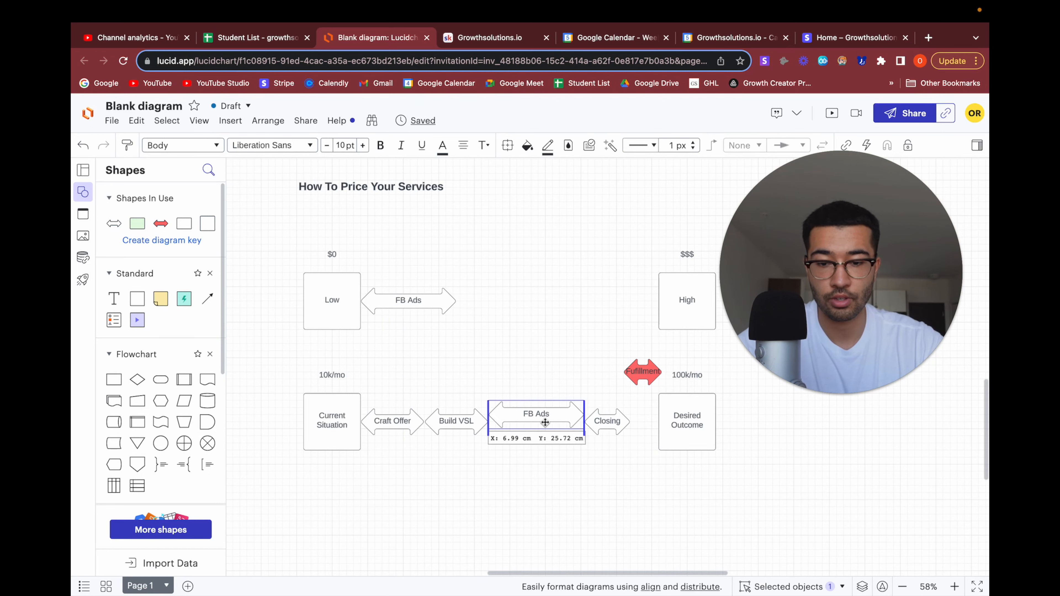
left_click(536, 421)
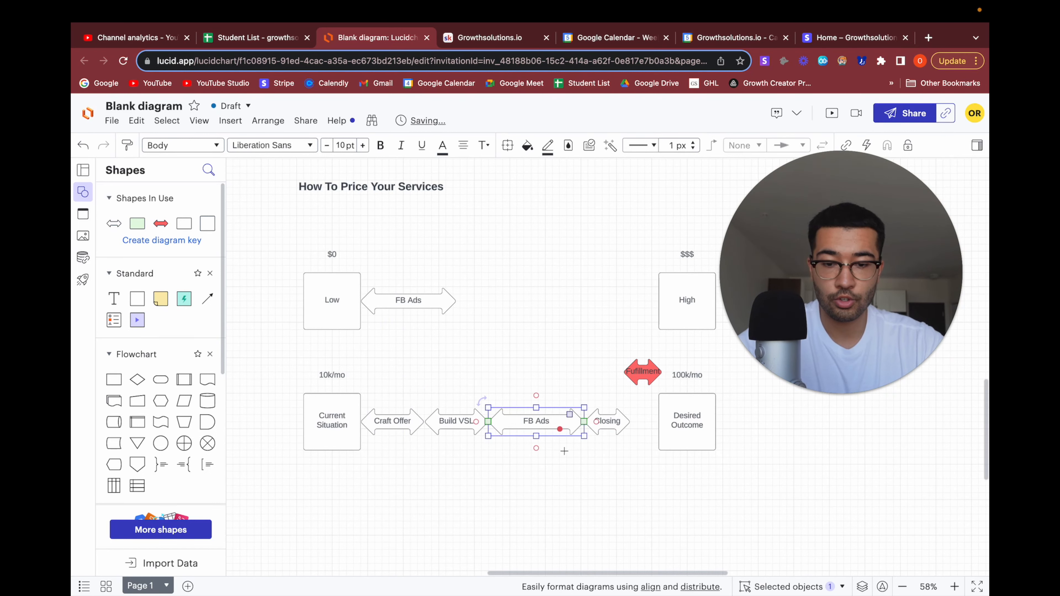
left_click(573, 483)
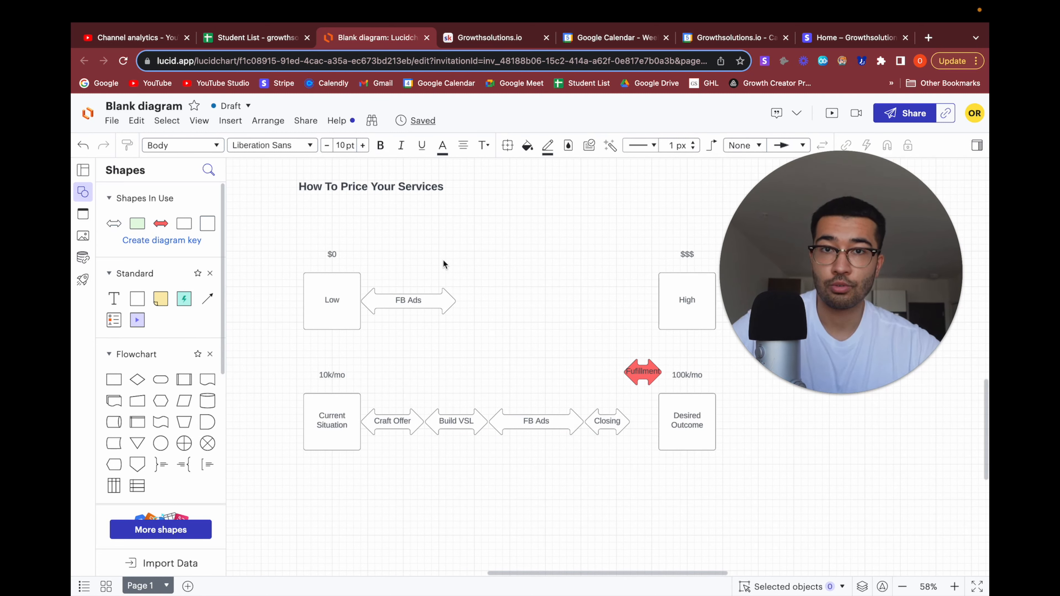
mouse_move(474, 302)
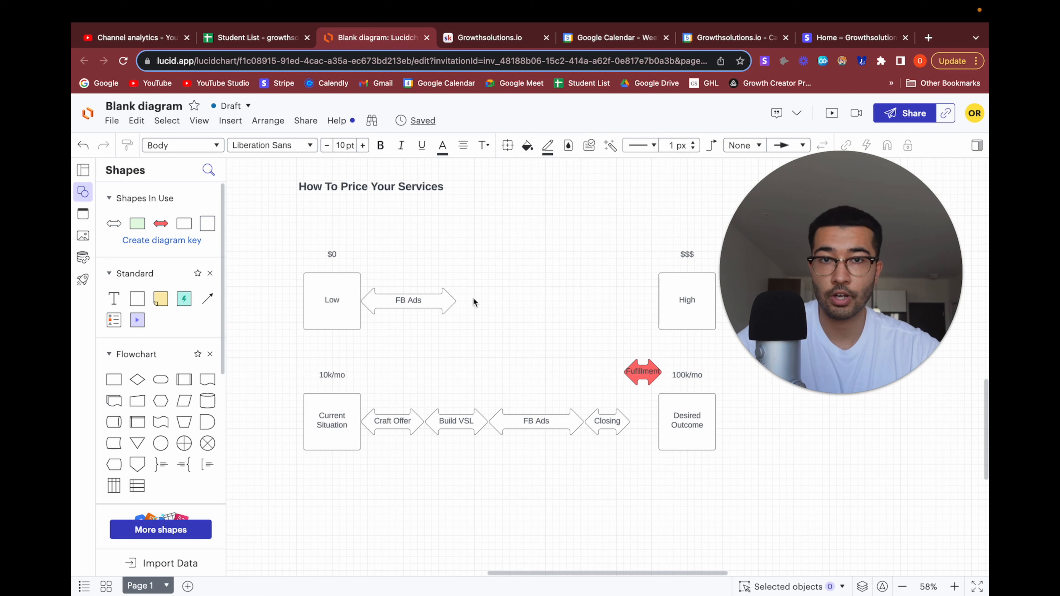
mouse_move(581, 239)
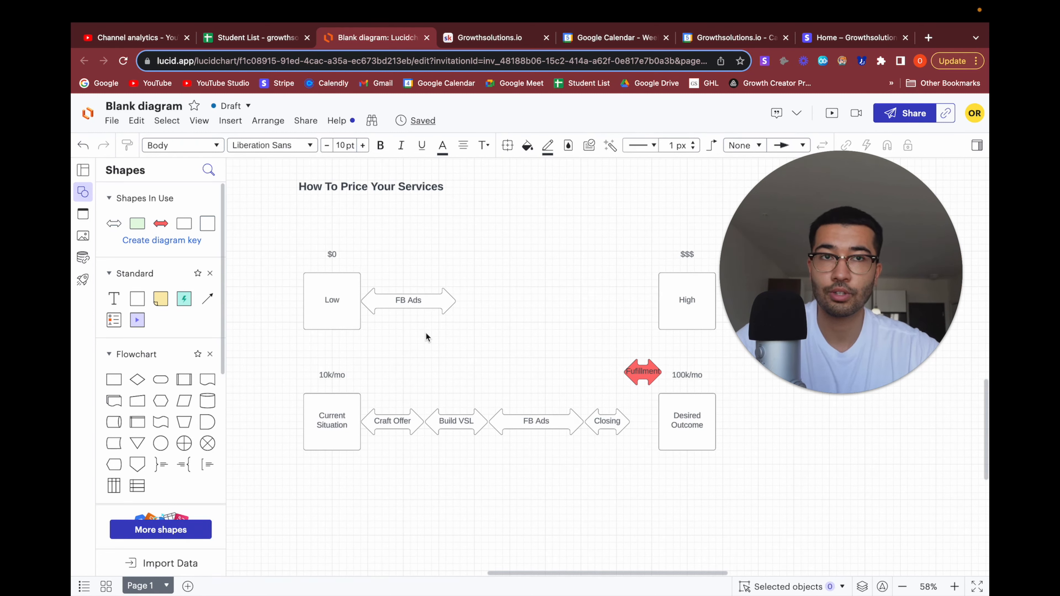
mouse_move(388, 318)
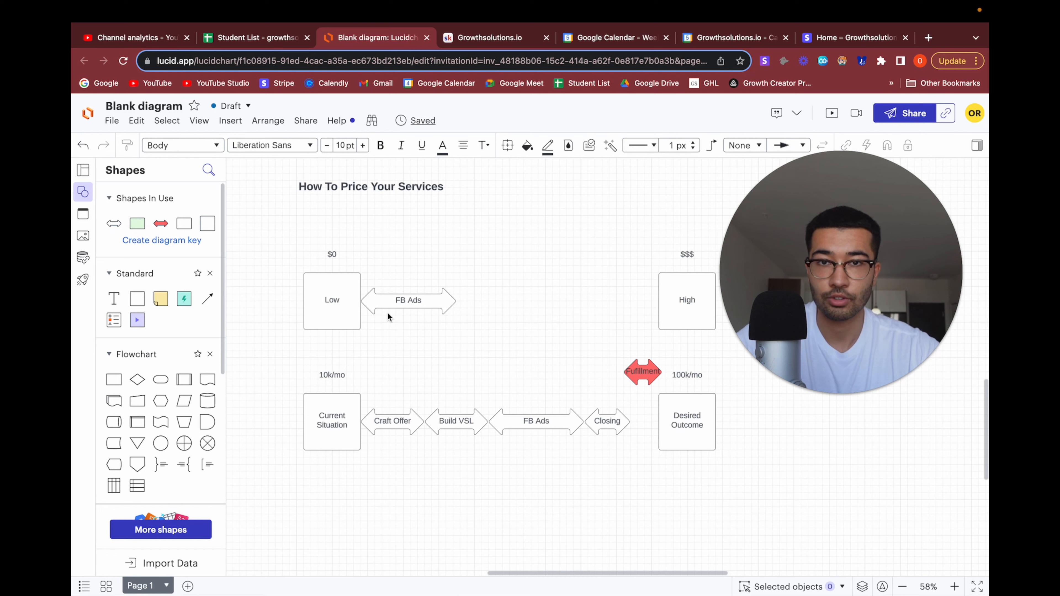
left_click(409, 301)
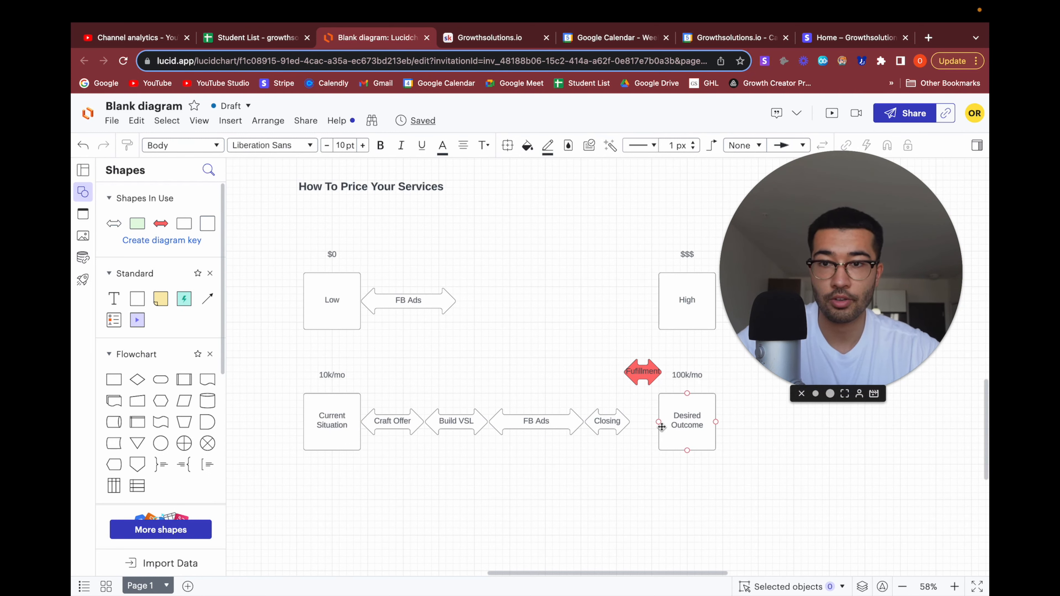
left_click(361, 508)
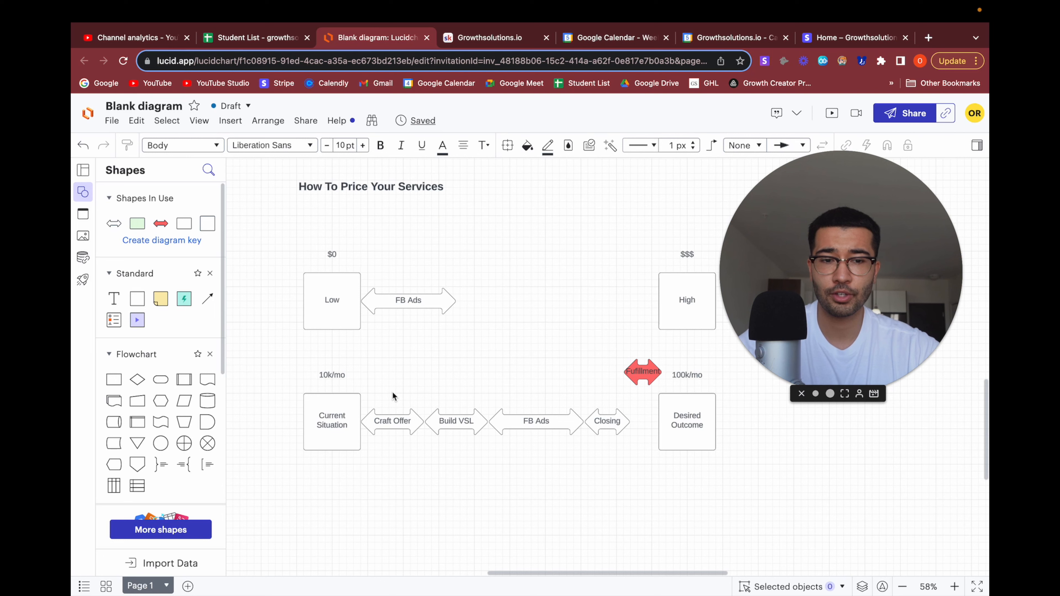
left_click(409, 300)
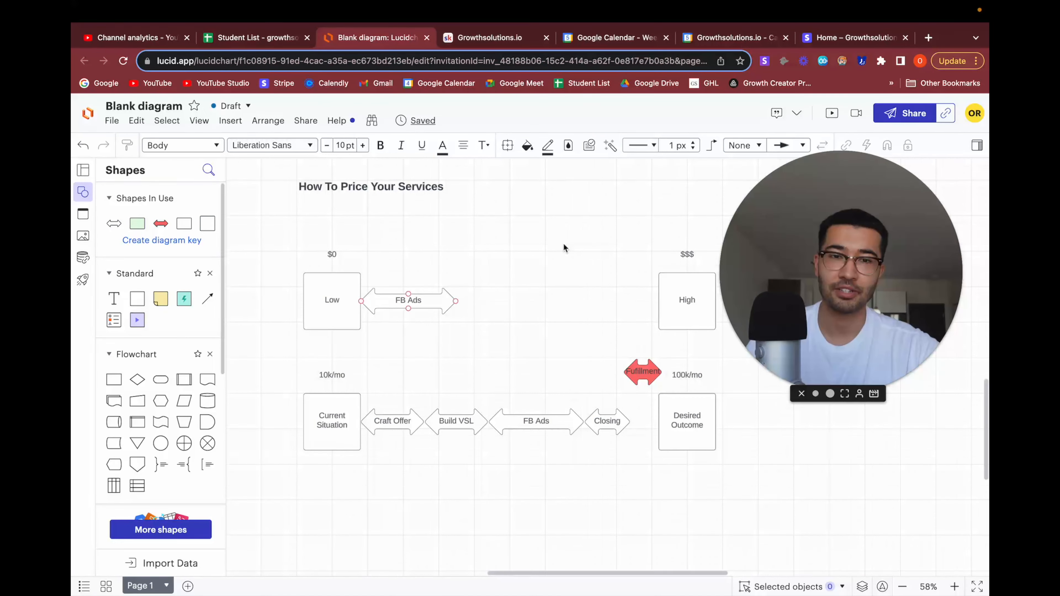
left_click(476, 38)
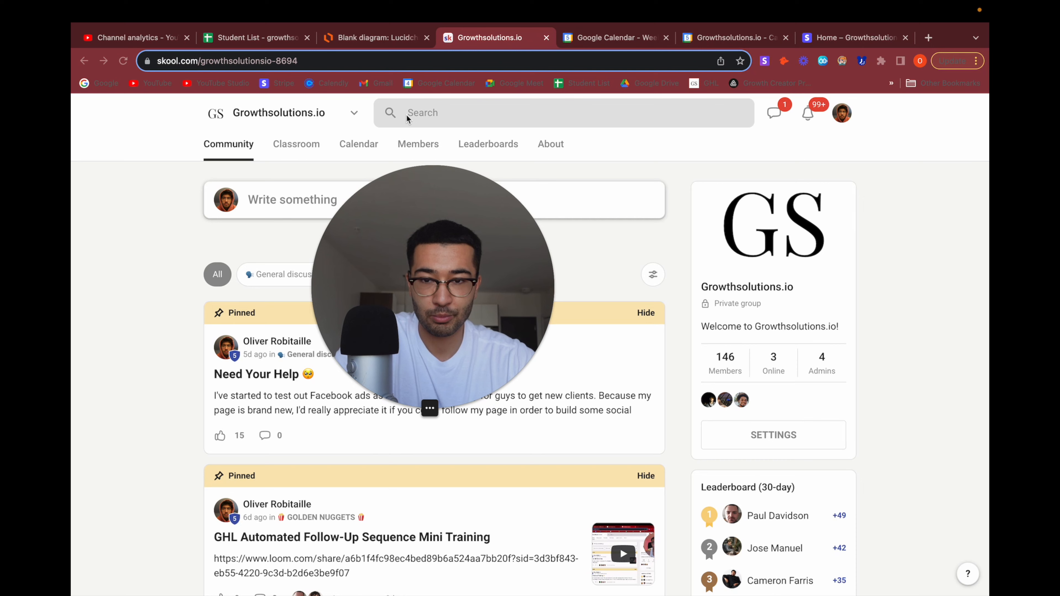
left_click(371, 38)
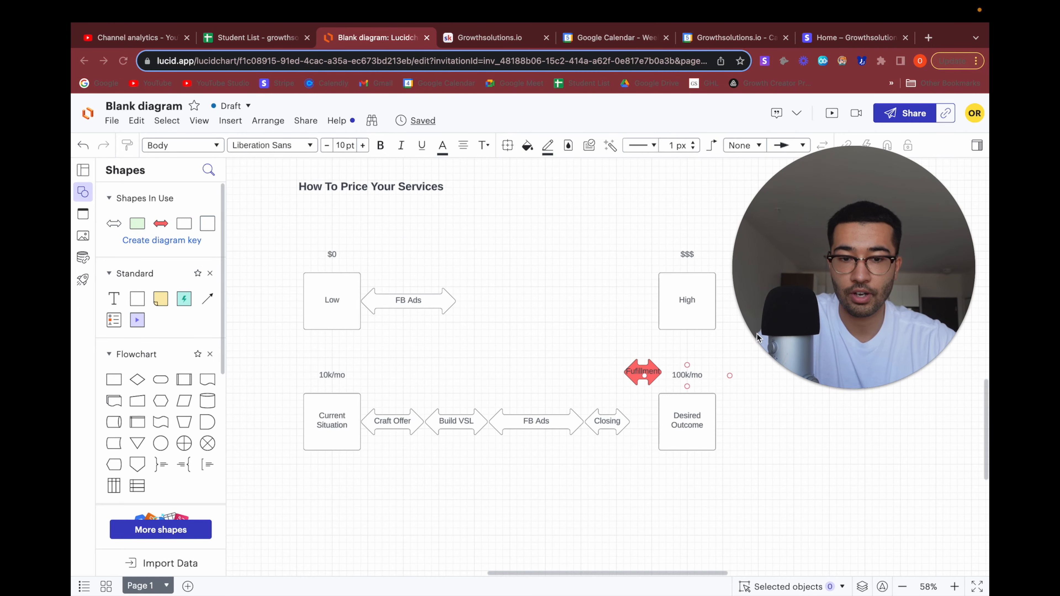
mouse_move(643, 393)
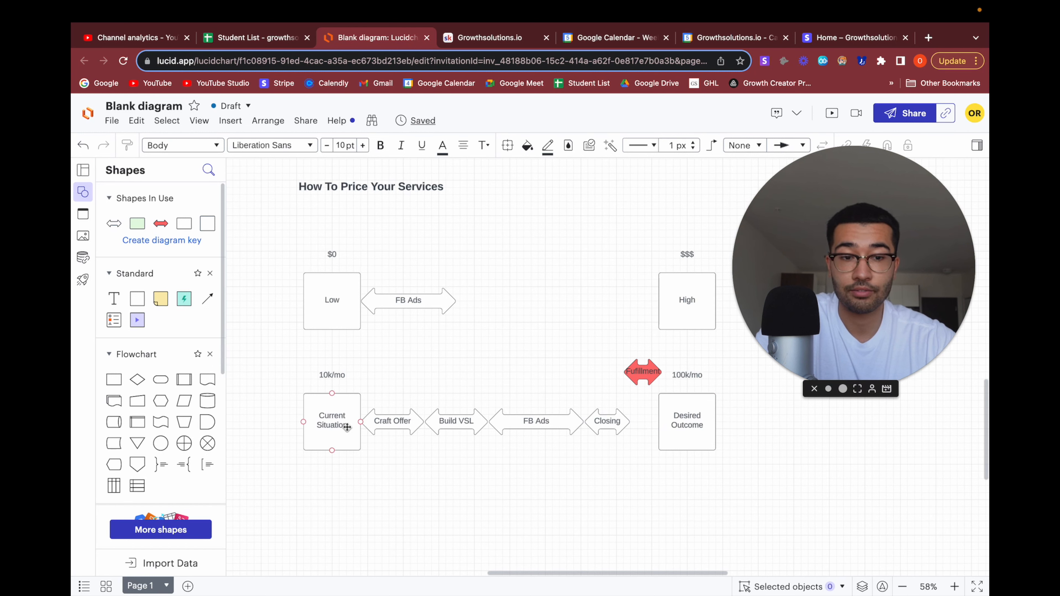
left_click(393, 421)
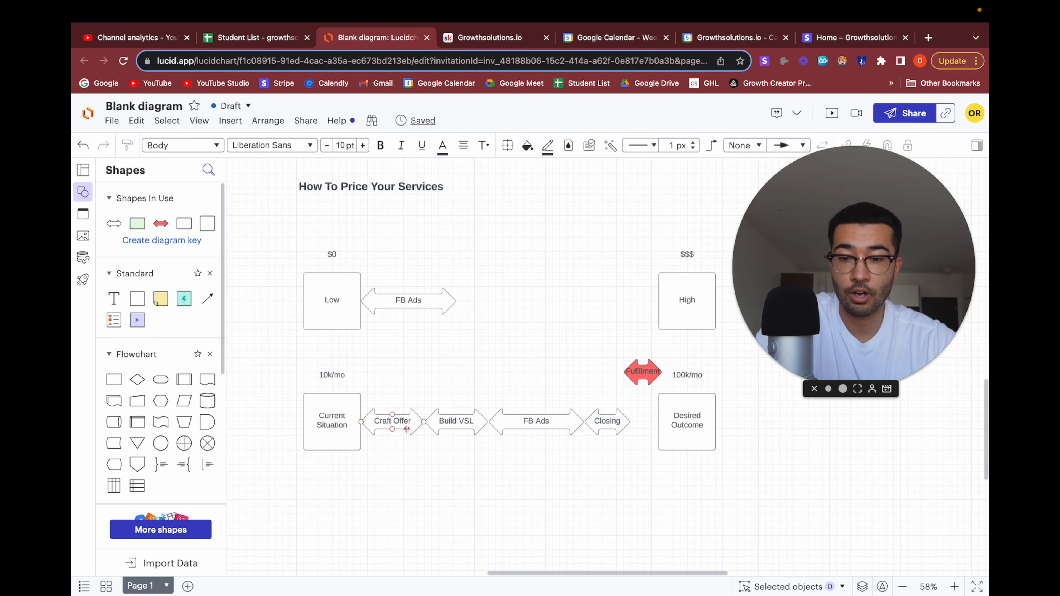
left_click(607, 422)
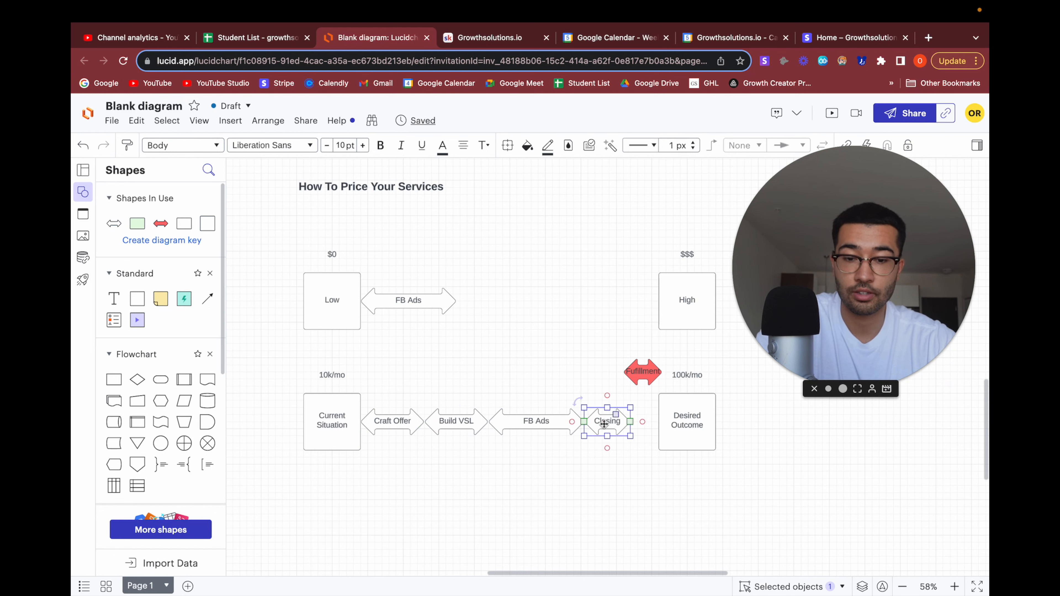